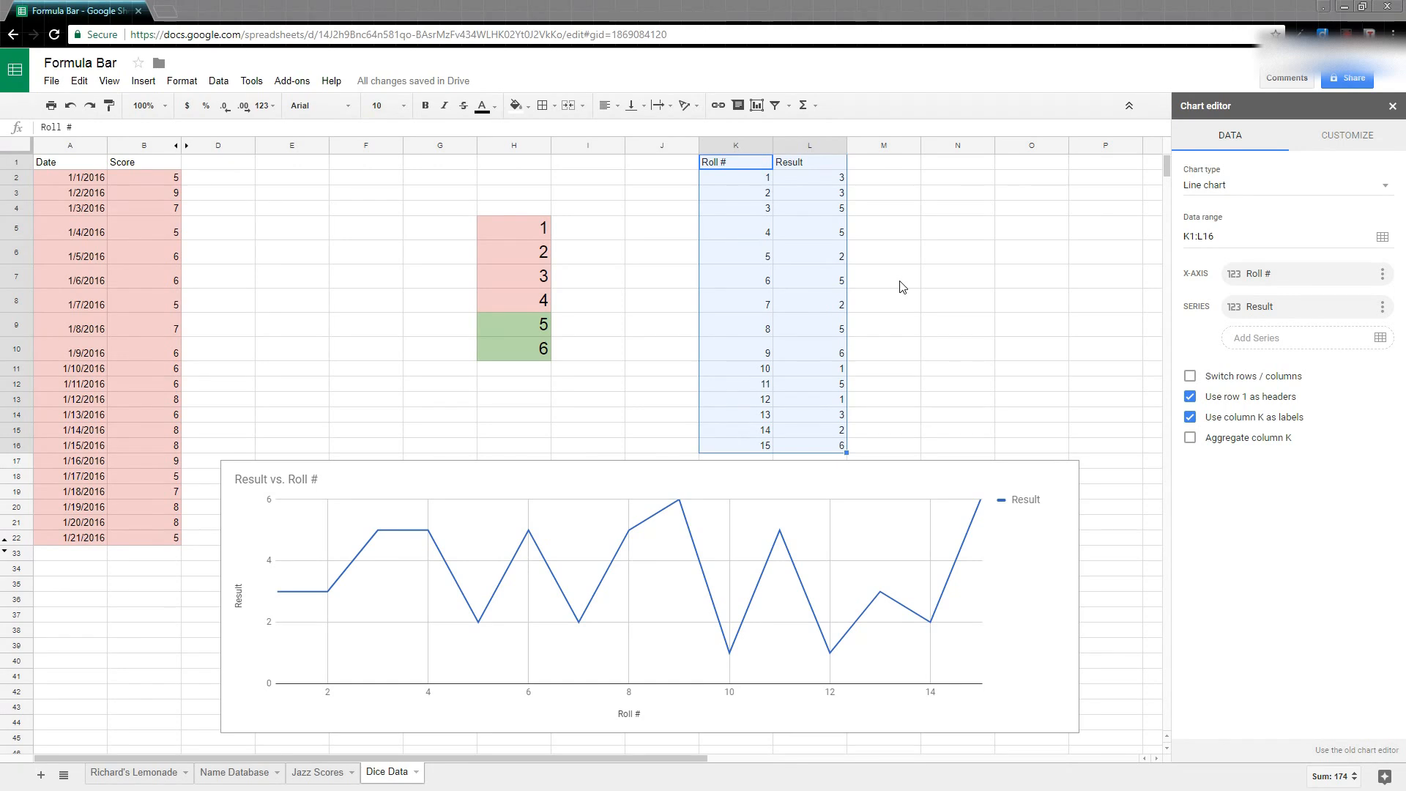
pyautogui.moveTo(863, 447)
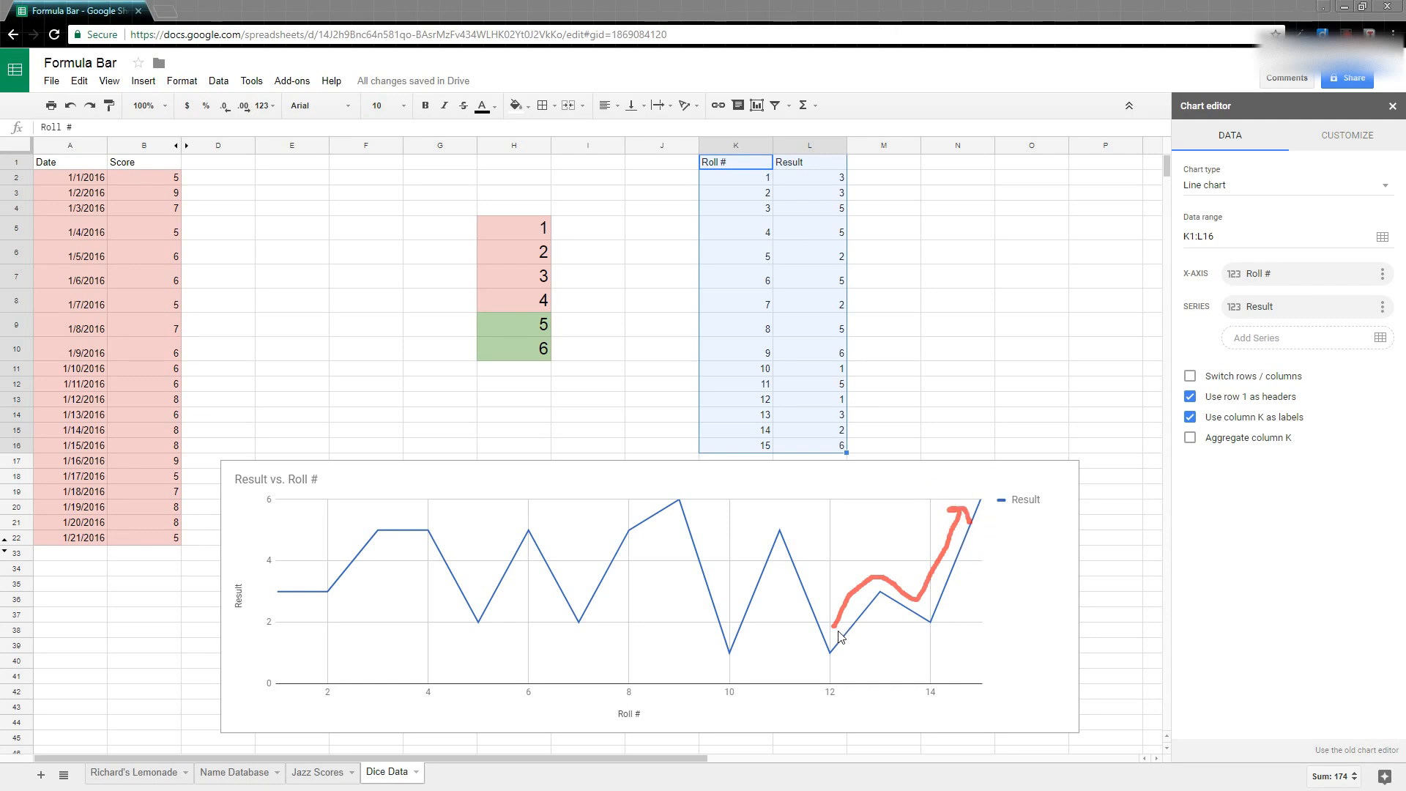
pyautogui.moveTo(836, 643)
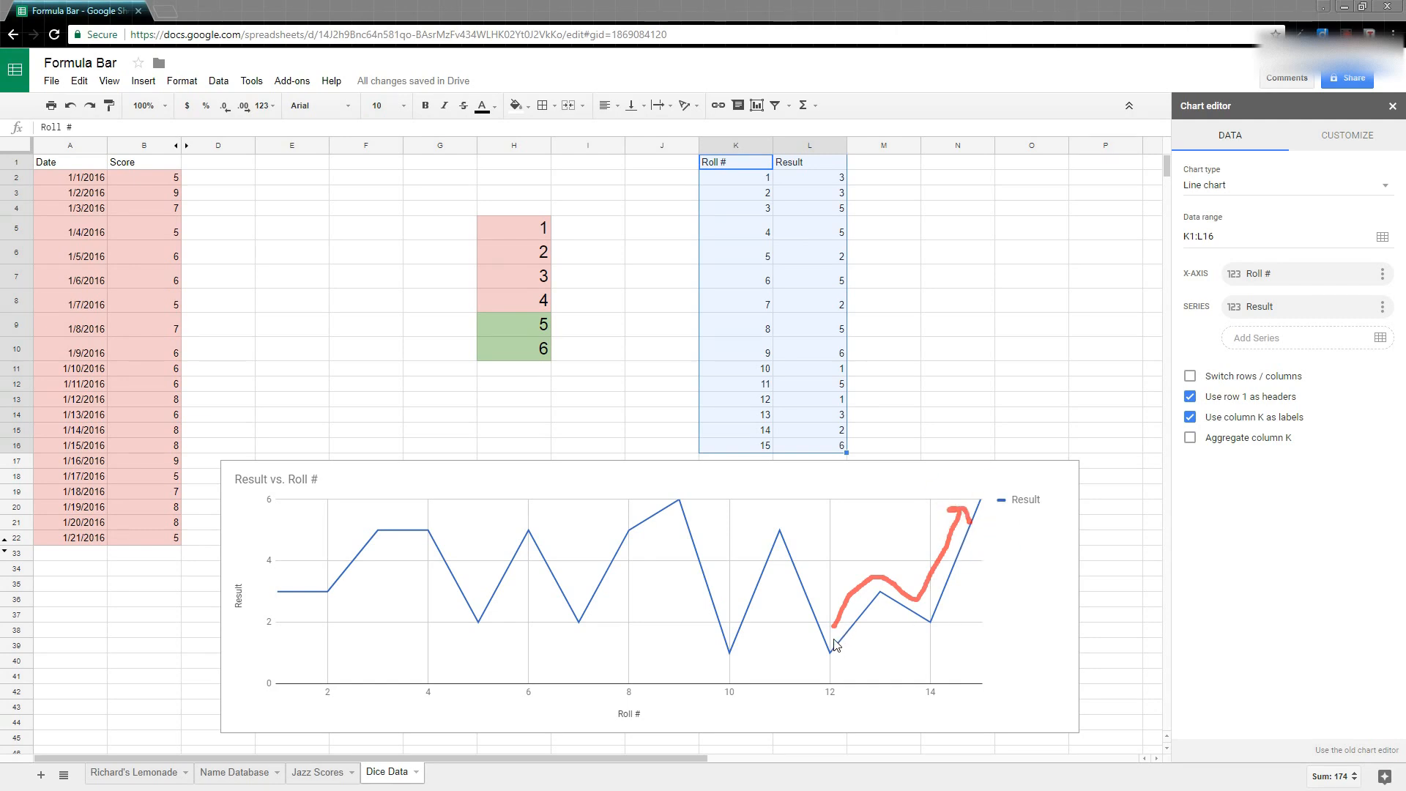
pyautogui.moveTo(892, 587)
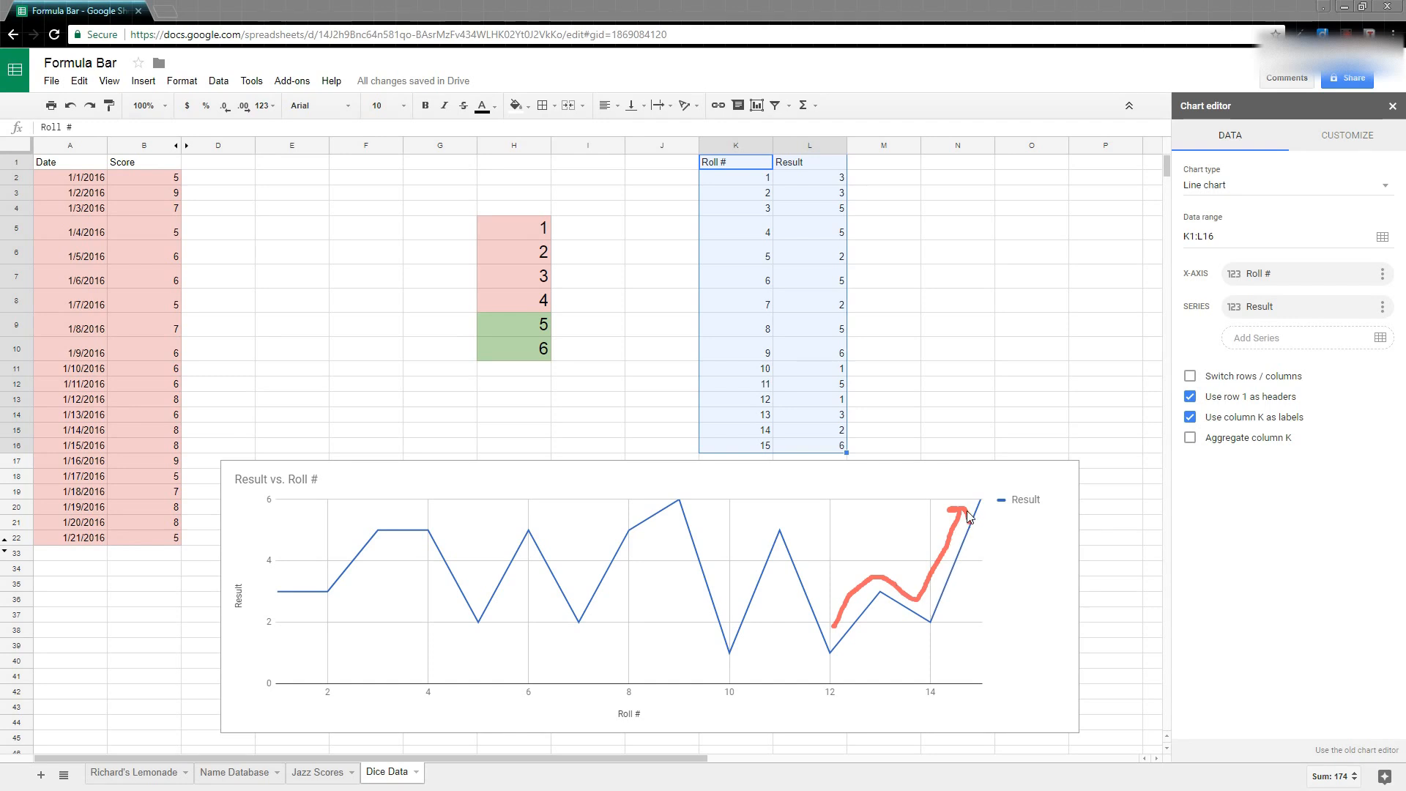
pyautogui.moveTo(874, 500)
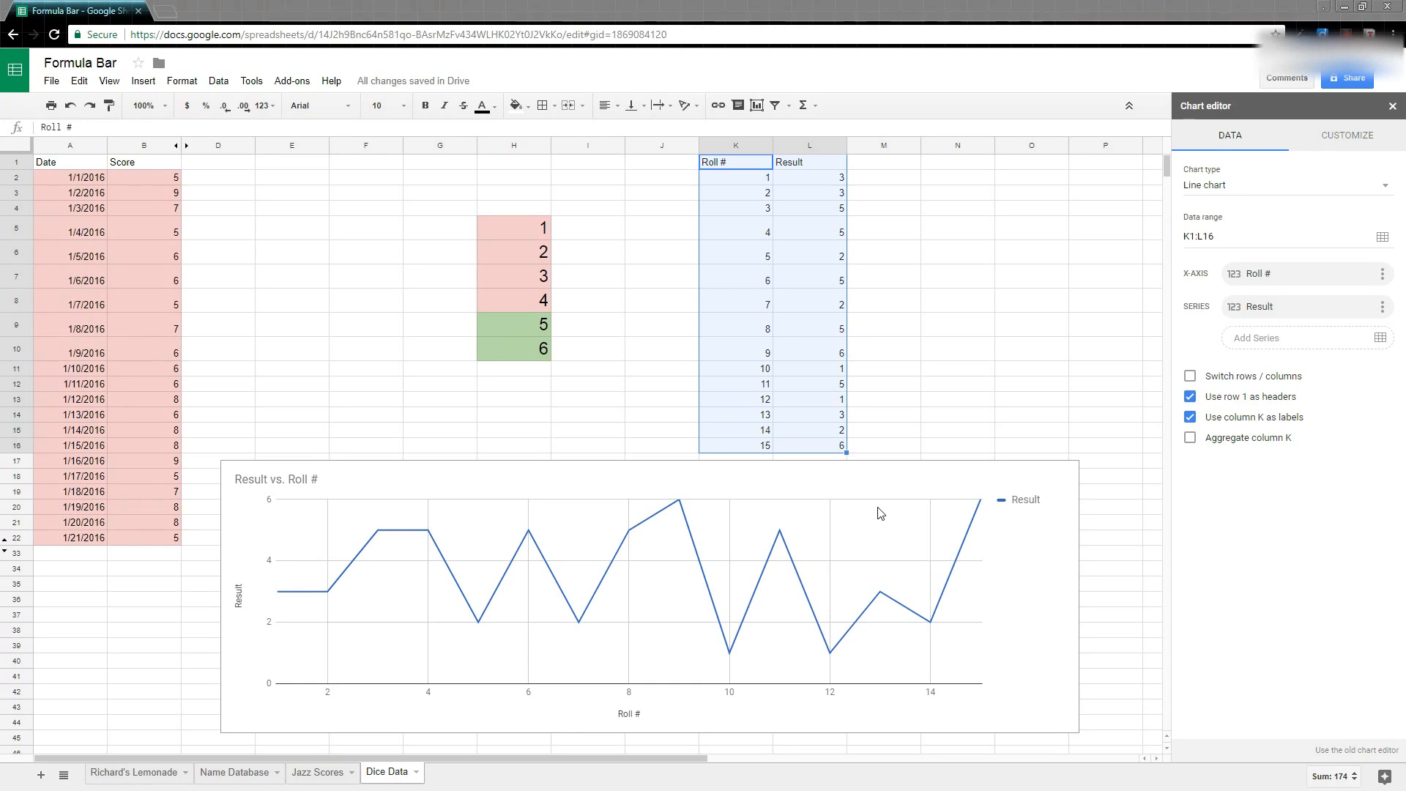
pyautogui.moveTo(907, 462)
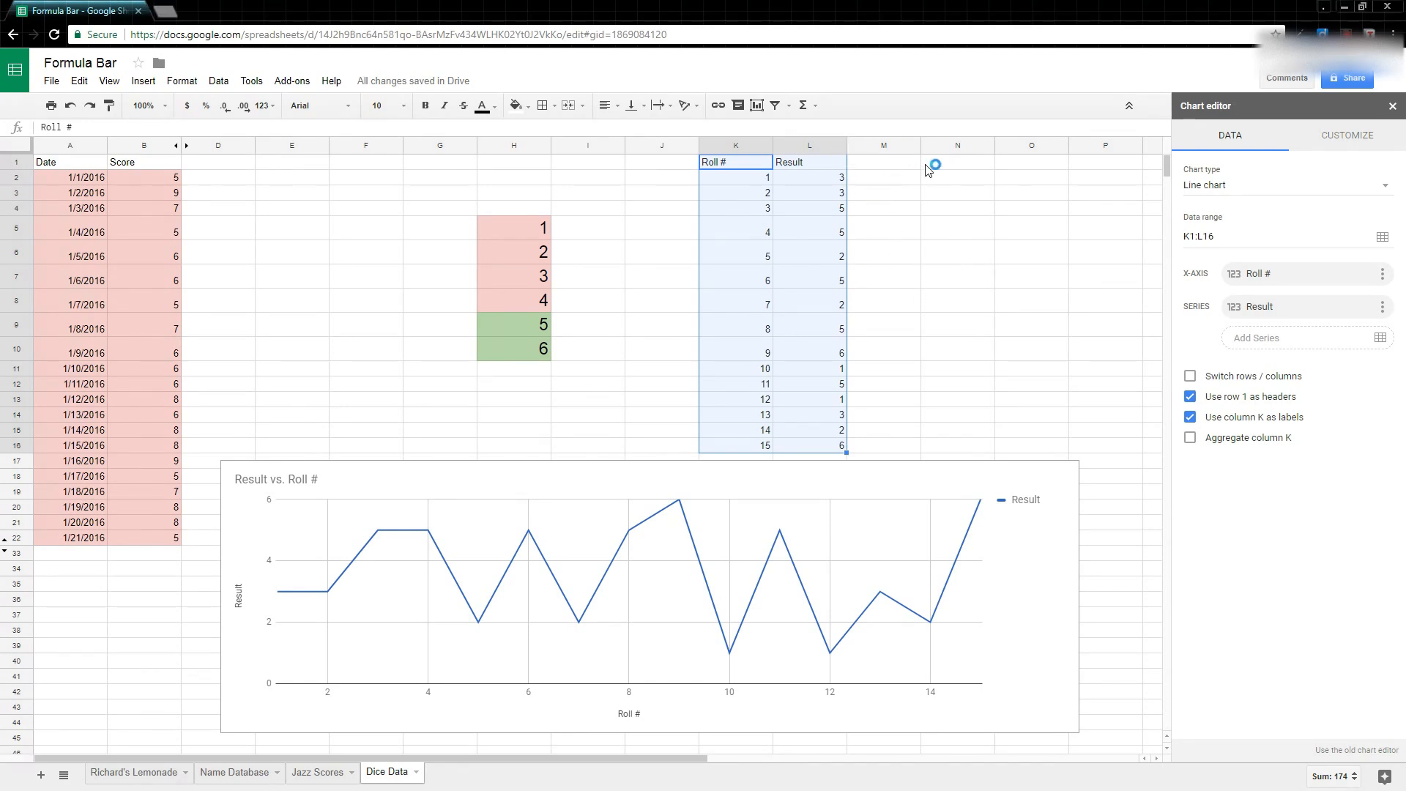
# Step: Enter the column headers UCL in M1 and LCL in N1
pyautogui.write('UC')
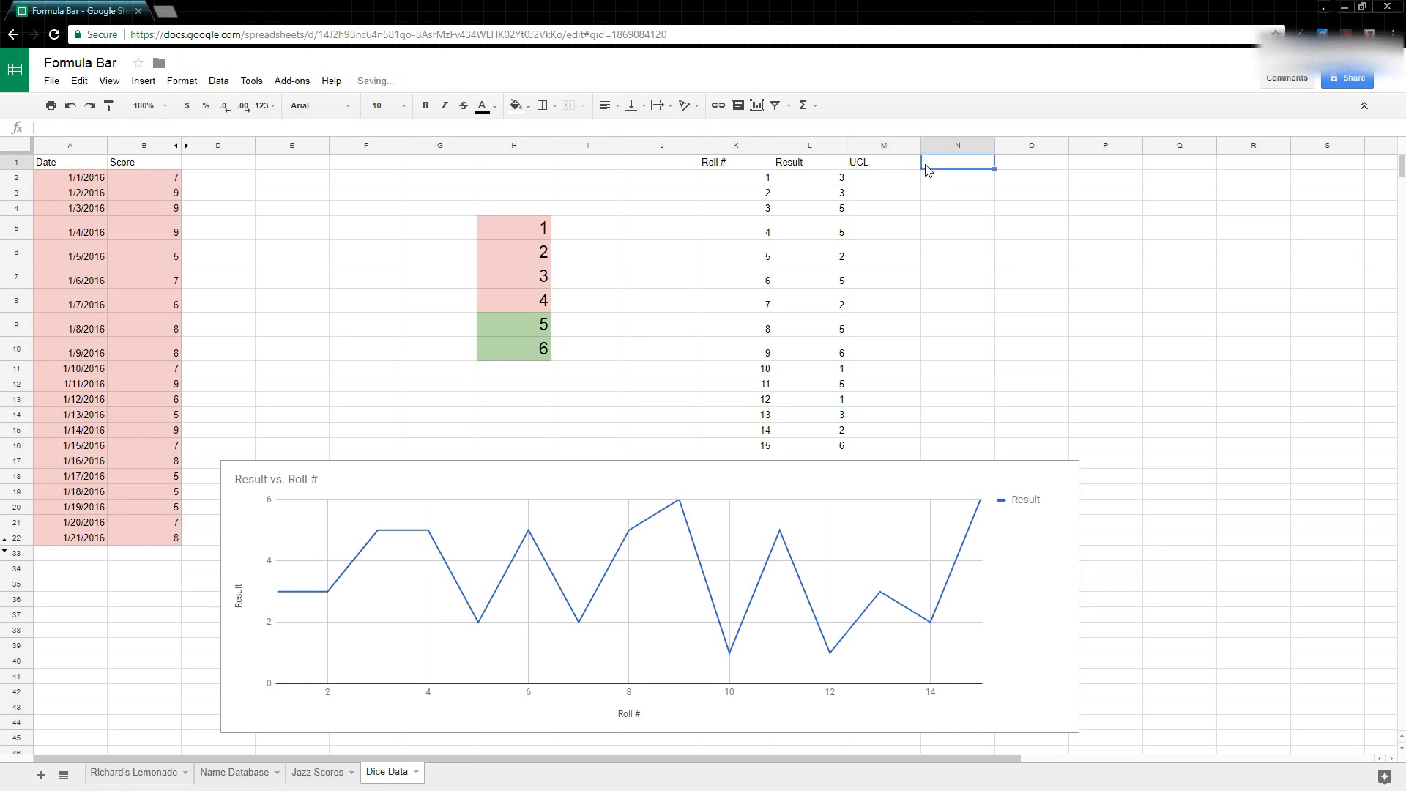
pyautogui.write('LCL')
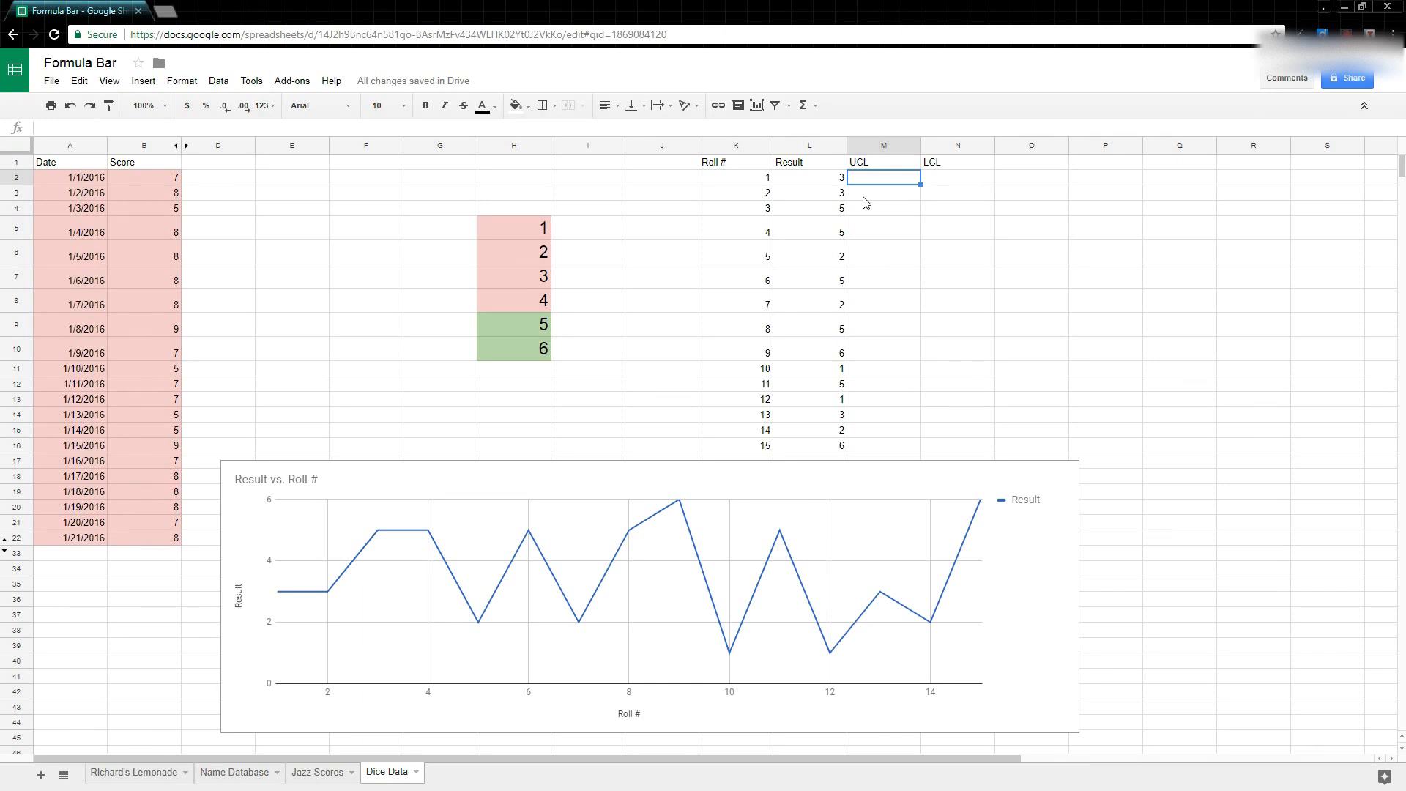
# Step: Enter =average(L$2:L$16)+(STDEVP(L$2:L$16)*3) in M2, giving 8.714684741
pyautogui.write('=')
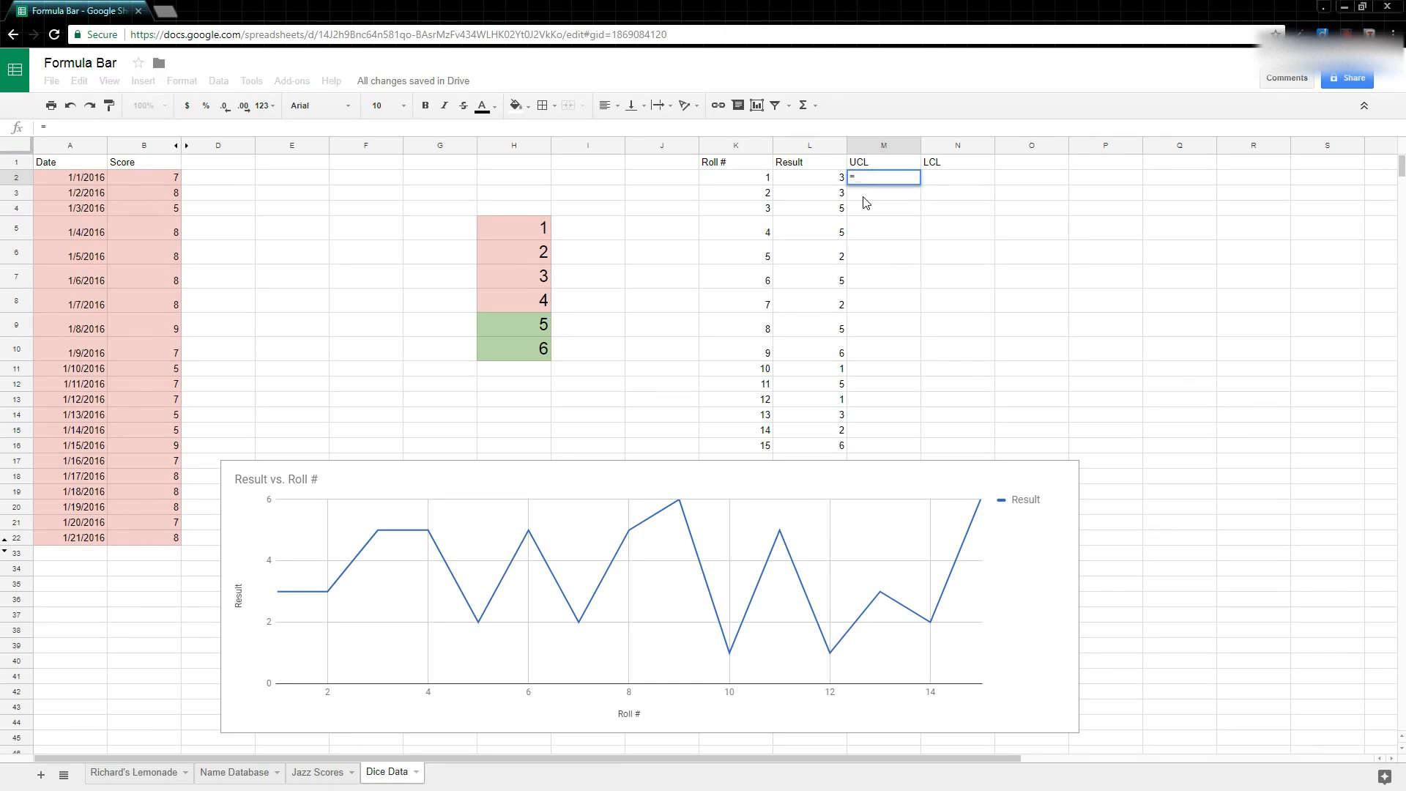
pyautogui.write('average(L$2:L$16')
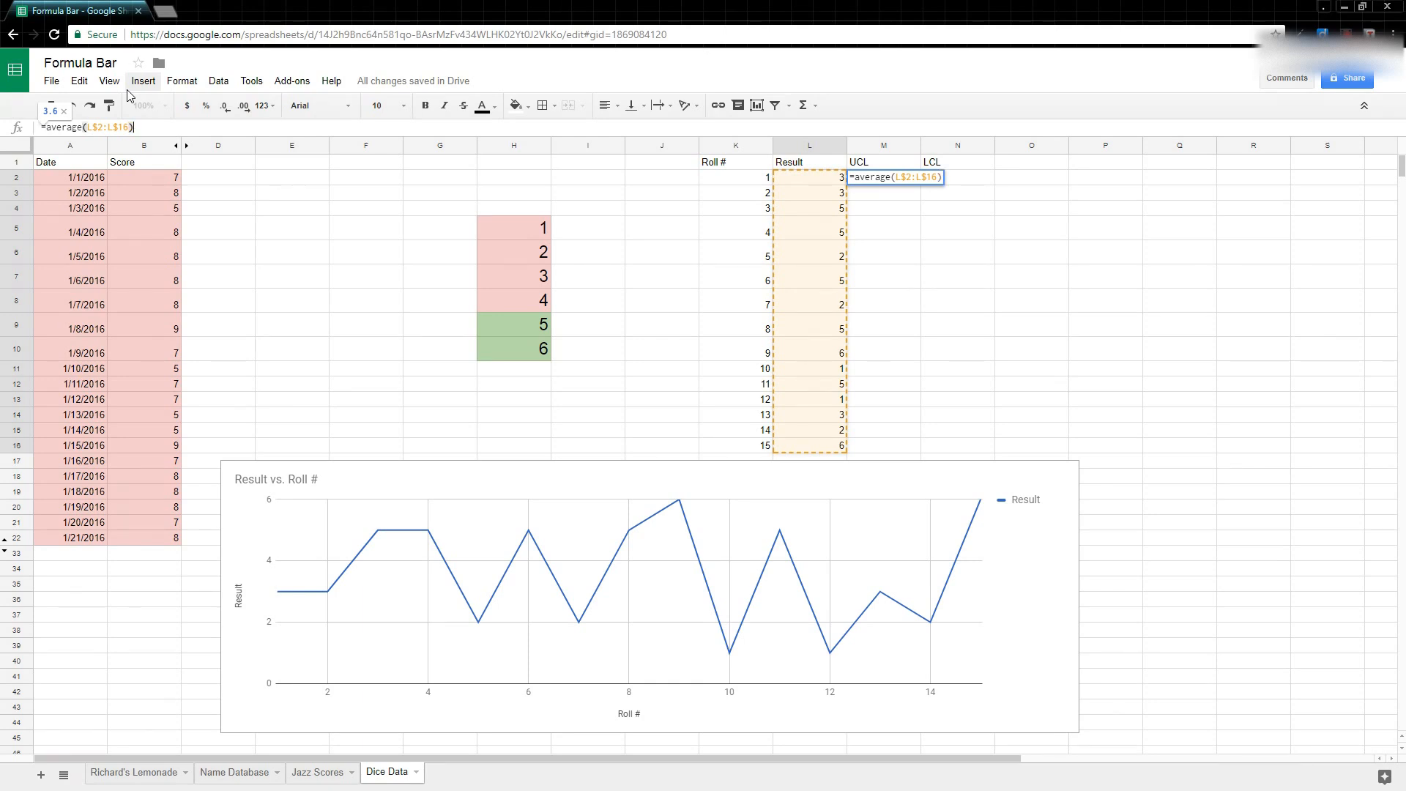
pyautogui.write('+')
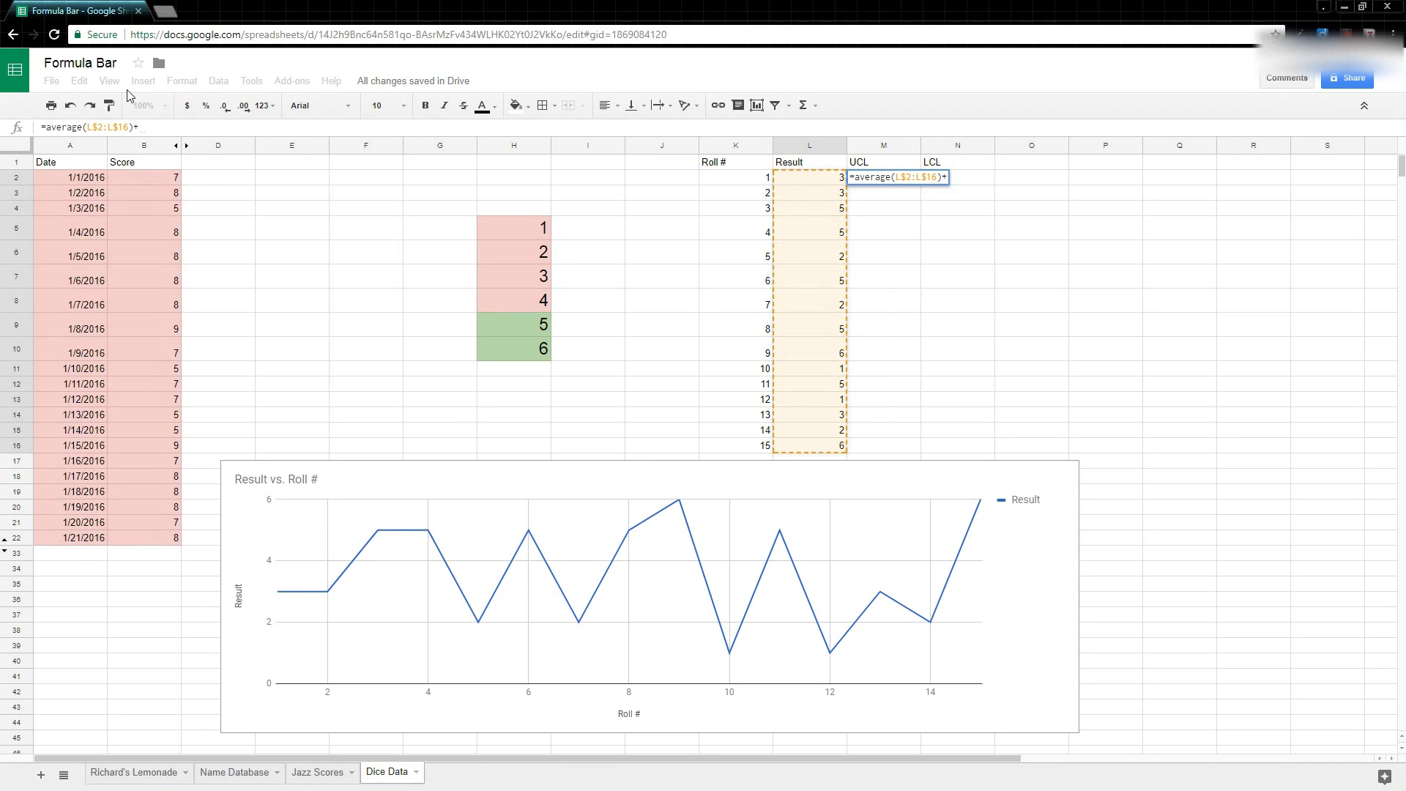
pyautogui.write('st')
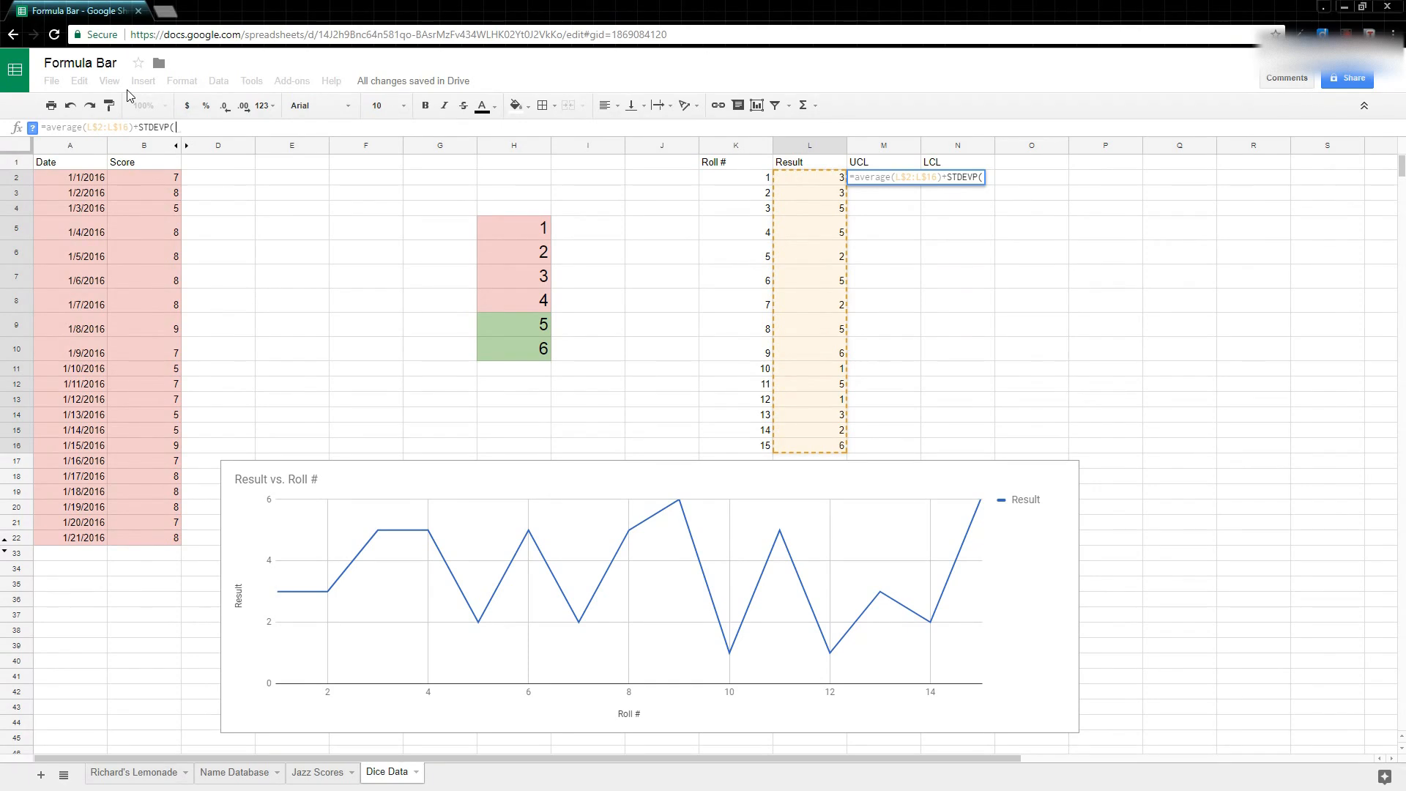
pyautogui.moveTo(807, 177); pyautogui.dragTo(807, 192)
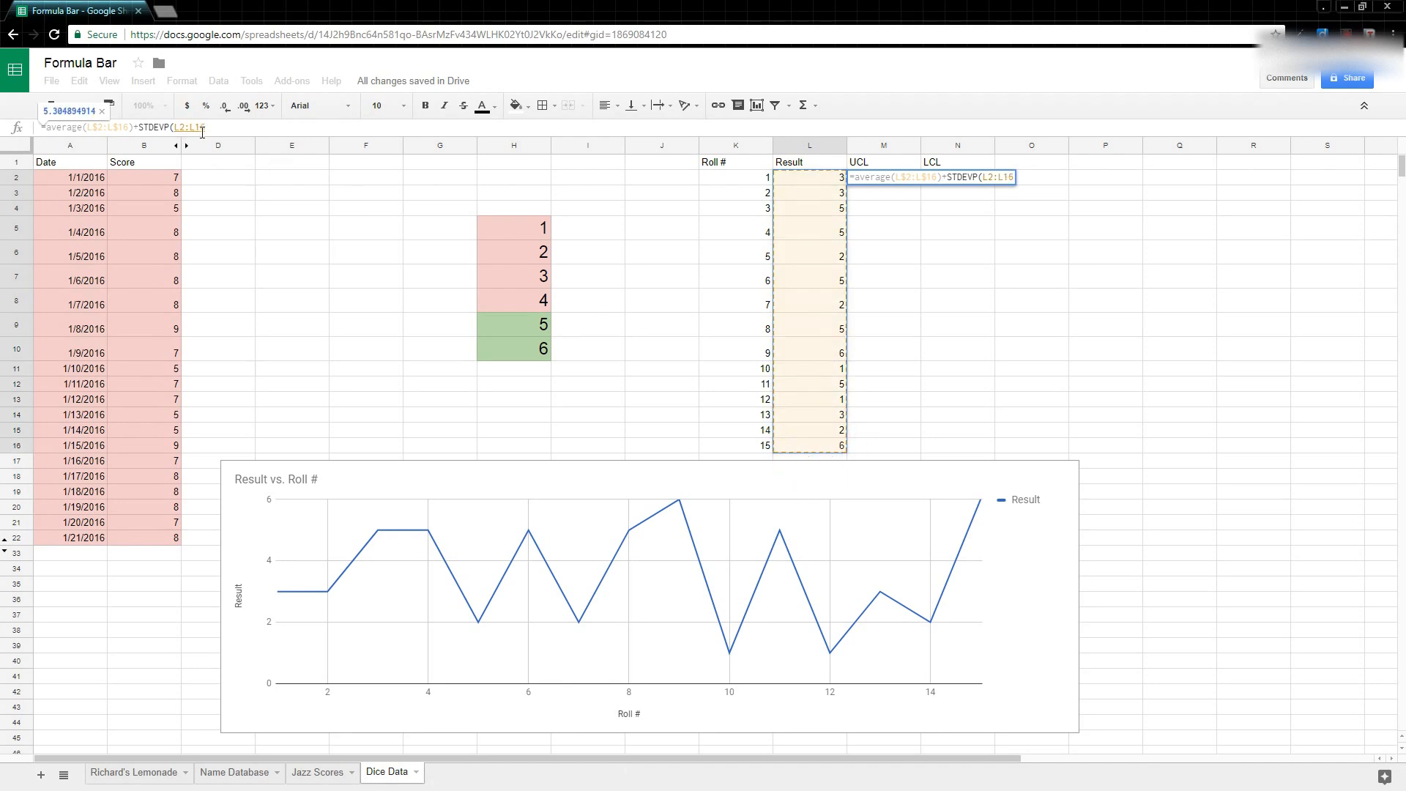
pyautogui.moveTo(223, 104)
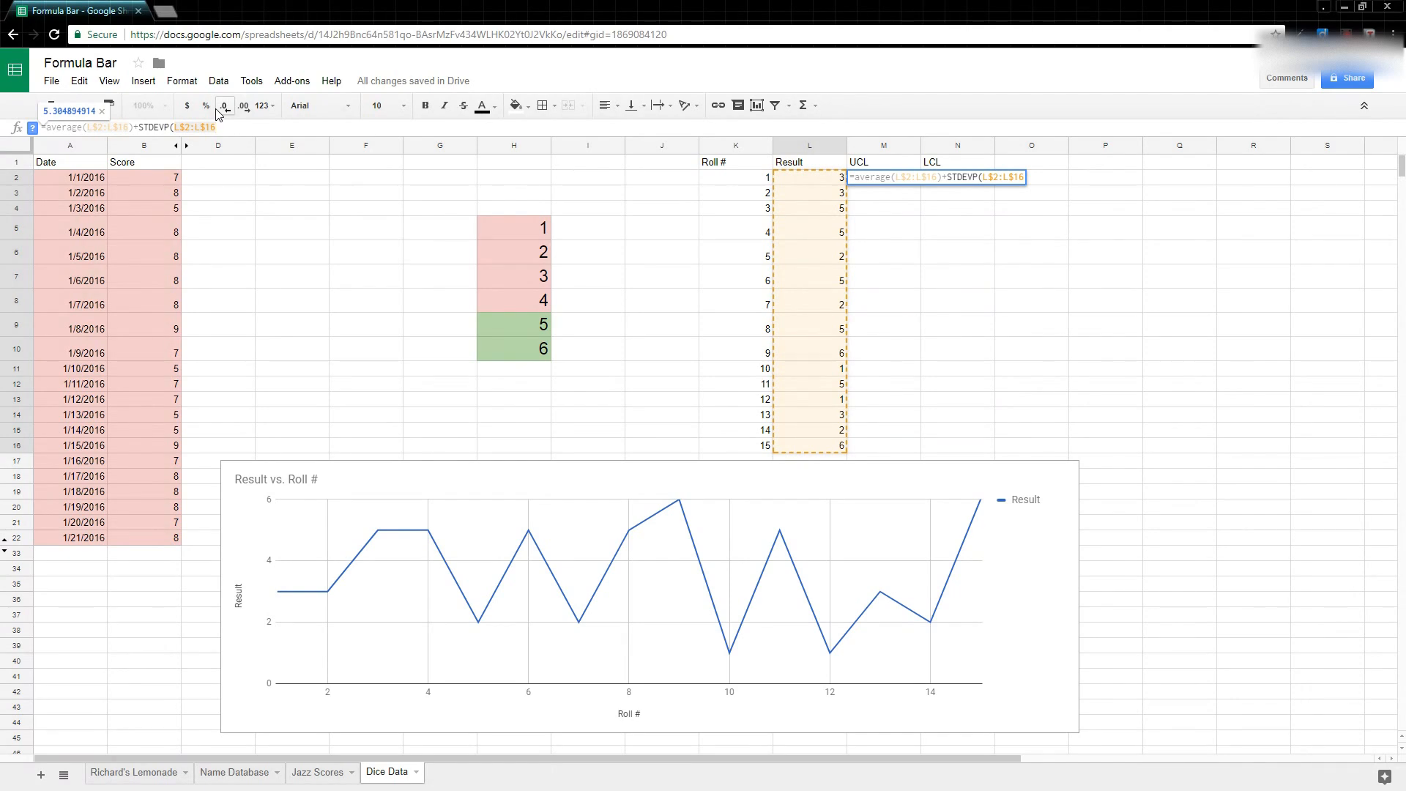
pyautogui.write('*')
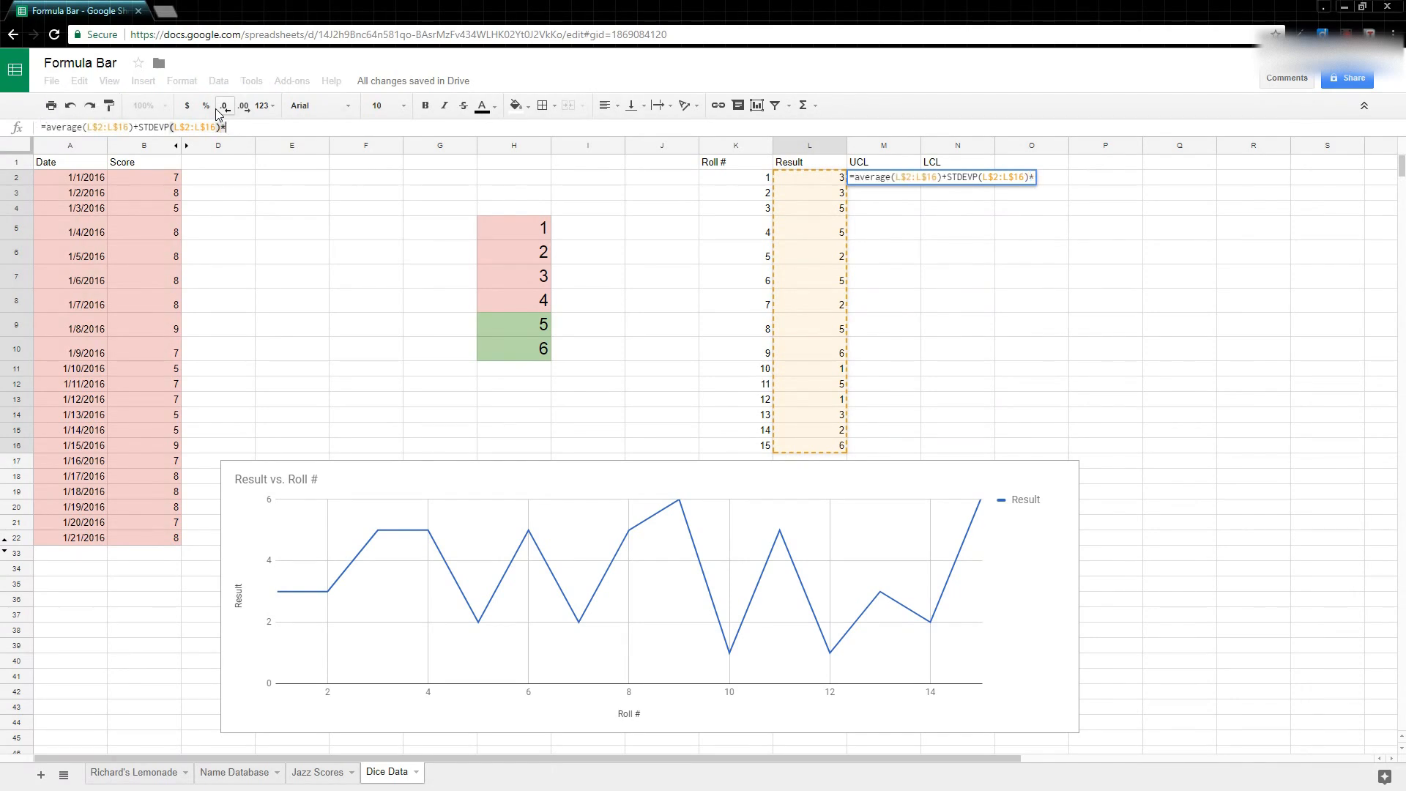
pyautogui.write('3')
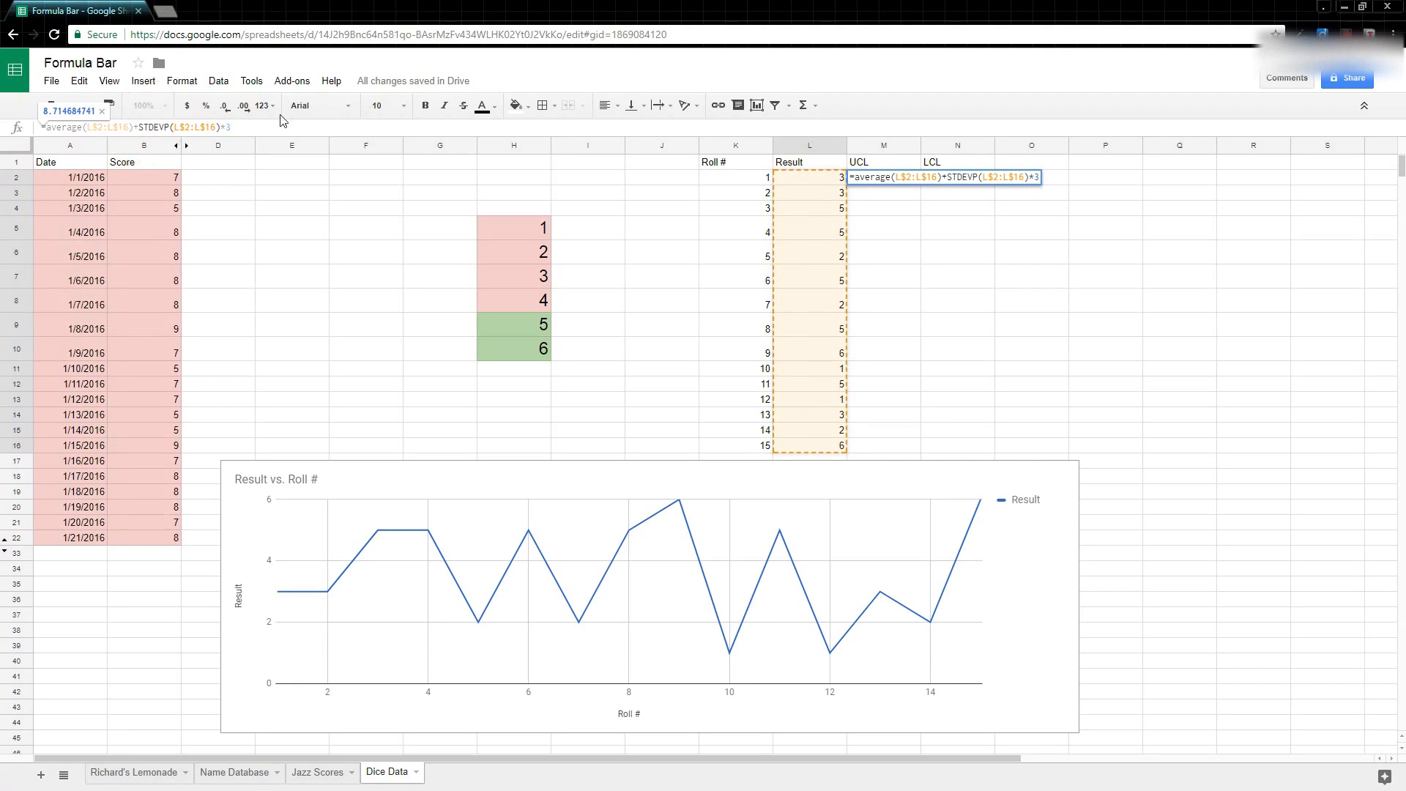
pyautogui.write('(')
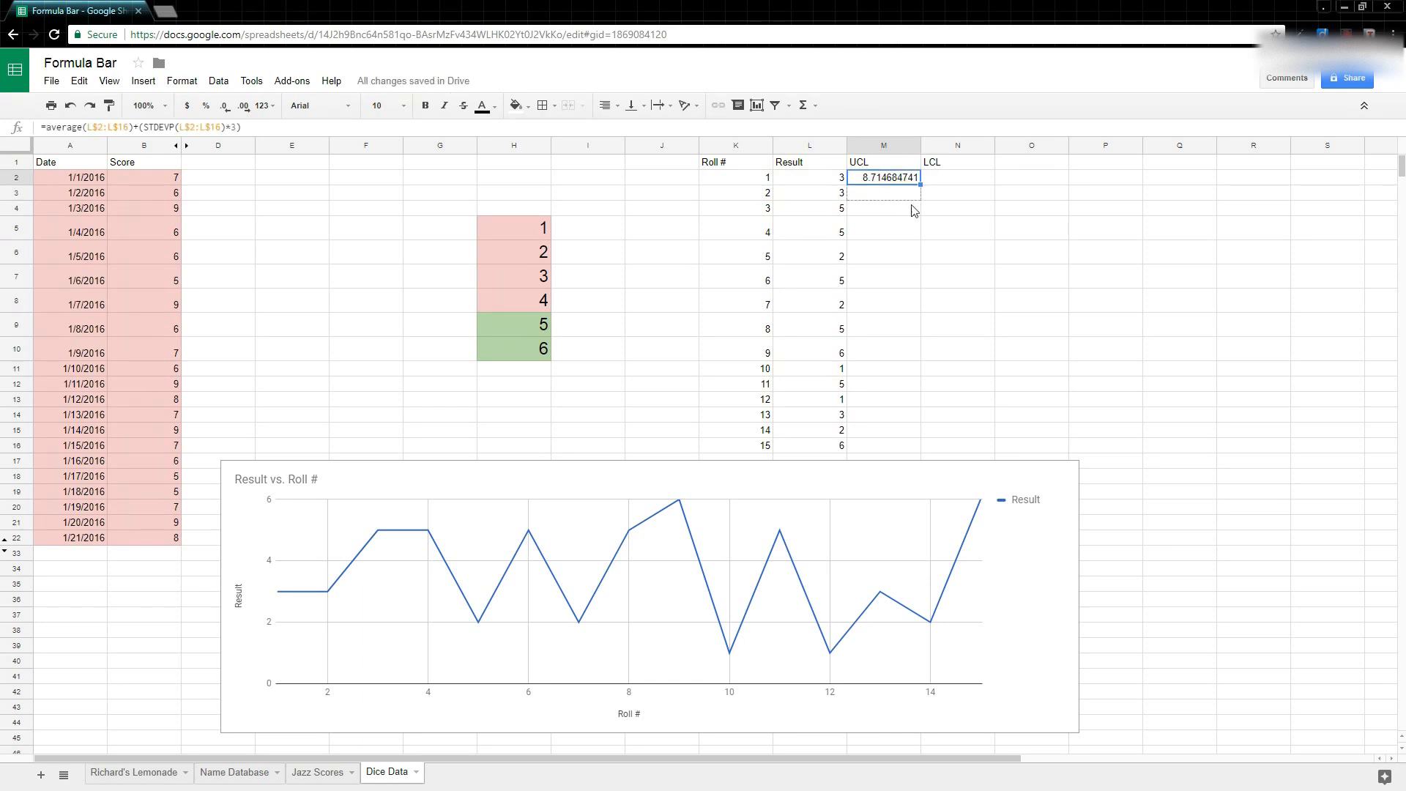
# Step: Fill the UCL formula from M2 down to M16
pyautogui.moveTo(916, 184); pyautogui.dragTo(916, 446)
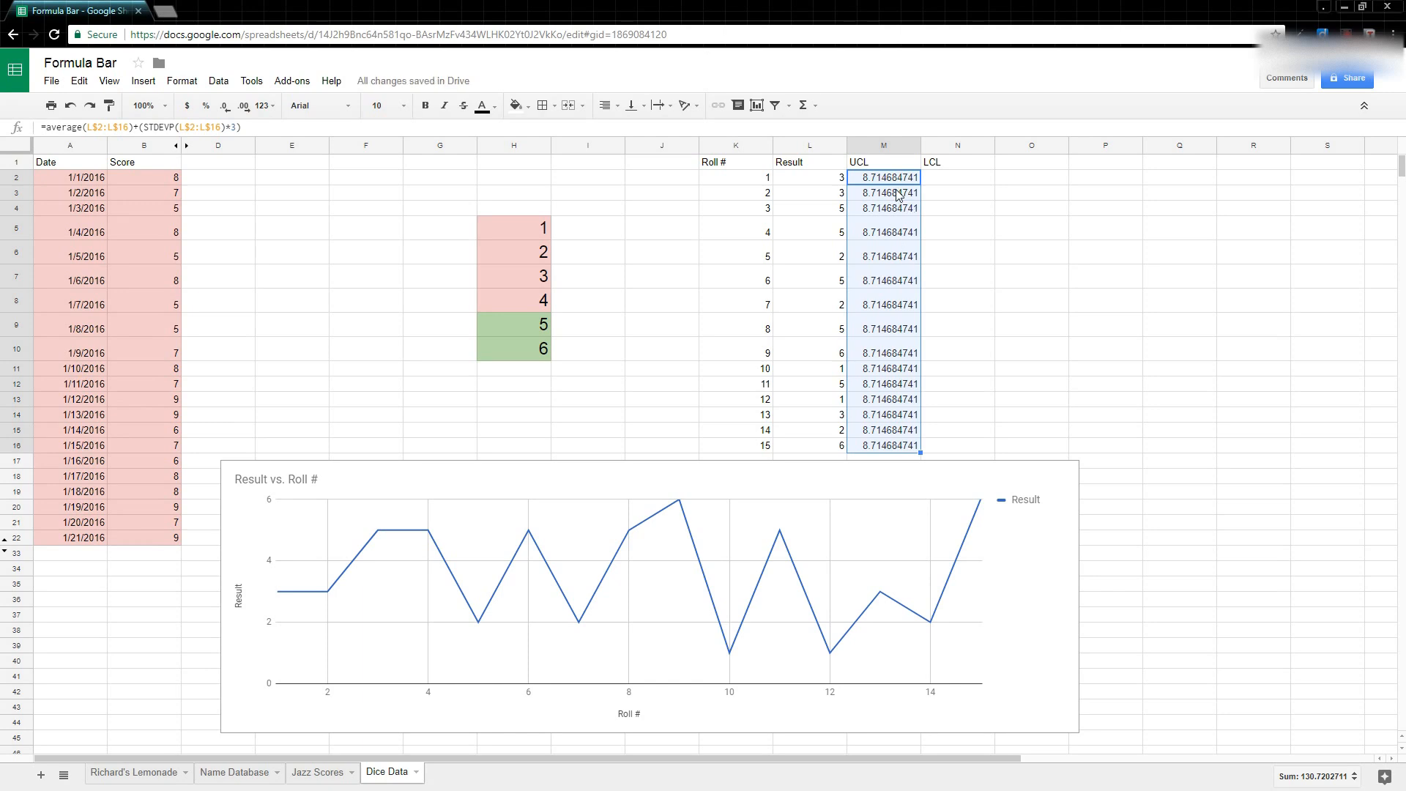
pyautogui.moveTo(898, 322)
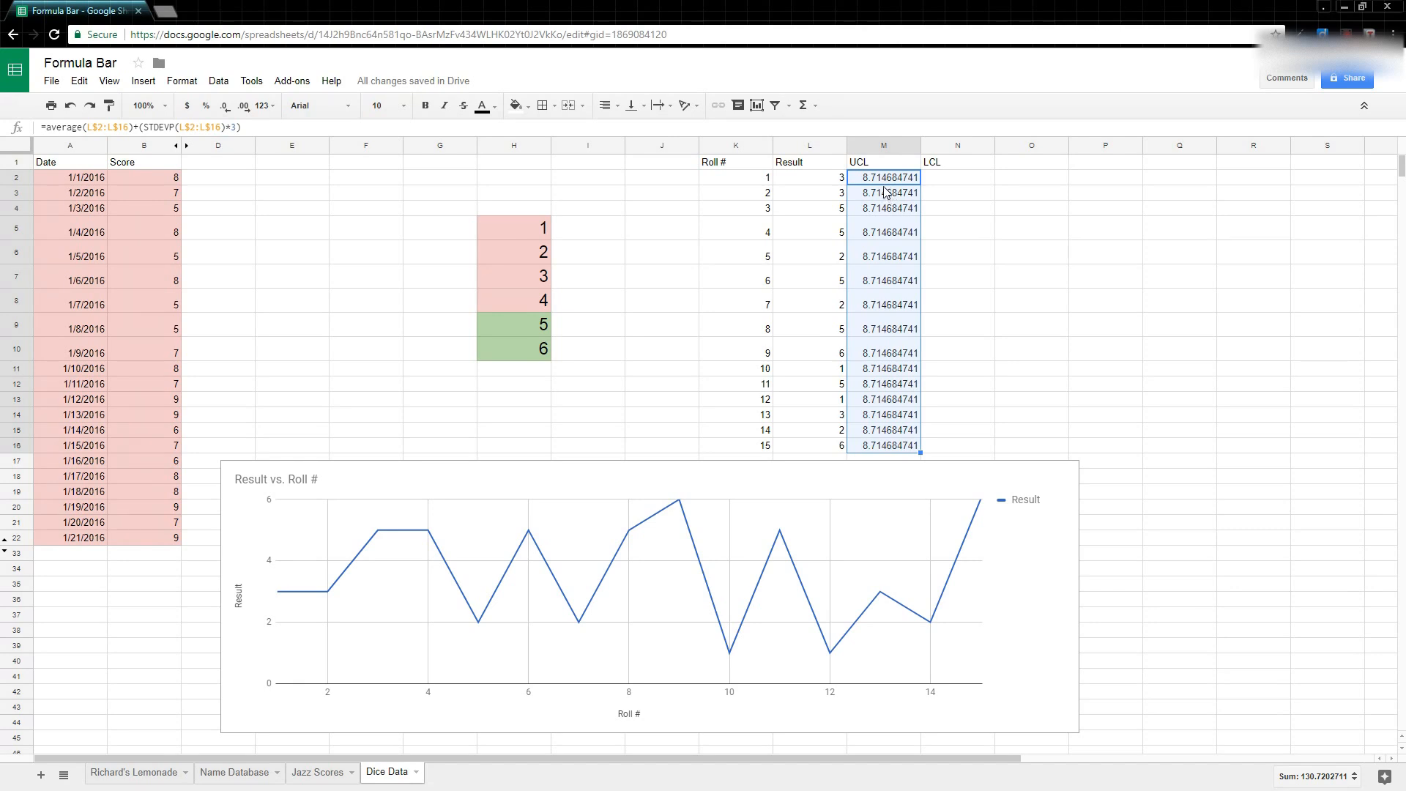
pyautogui.moveTo(890, 196)
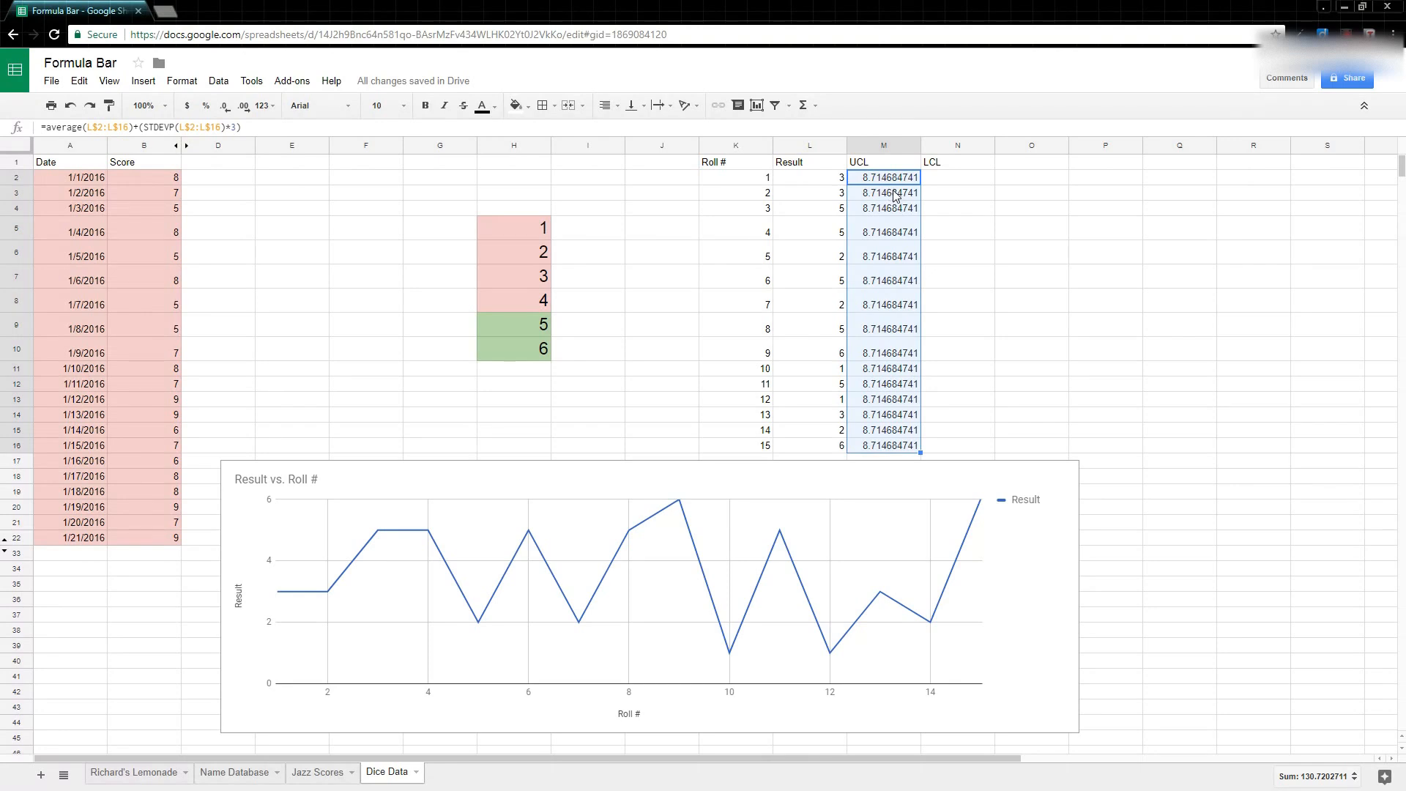
pyautogui.moveTo(872, 196)
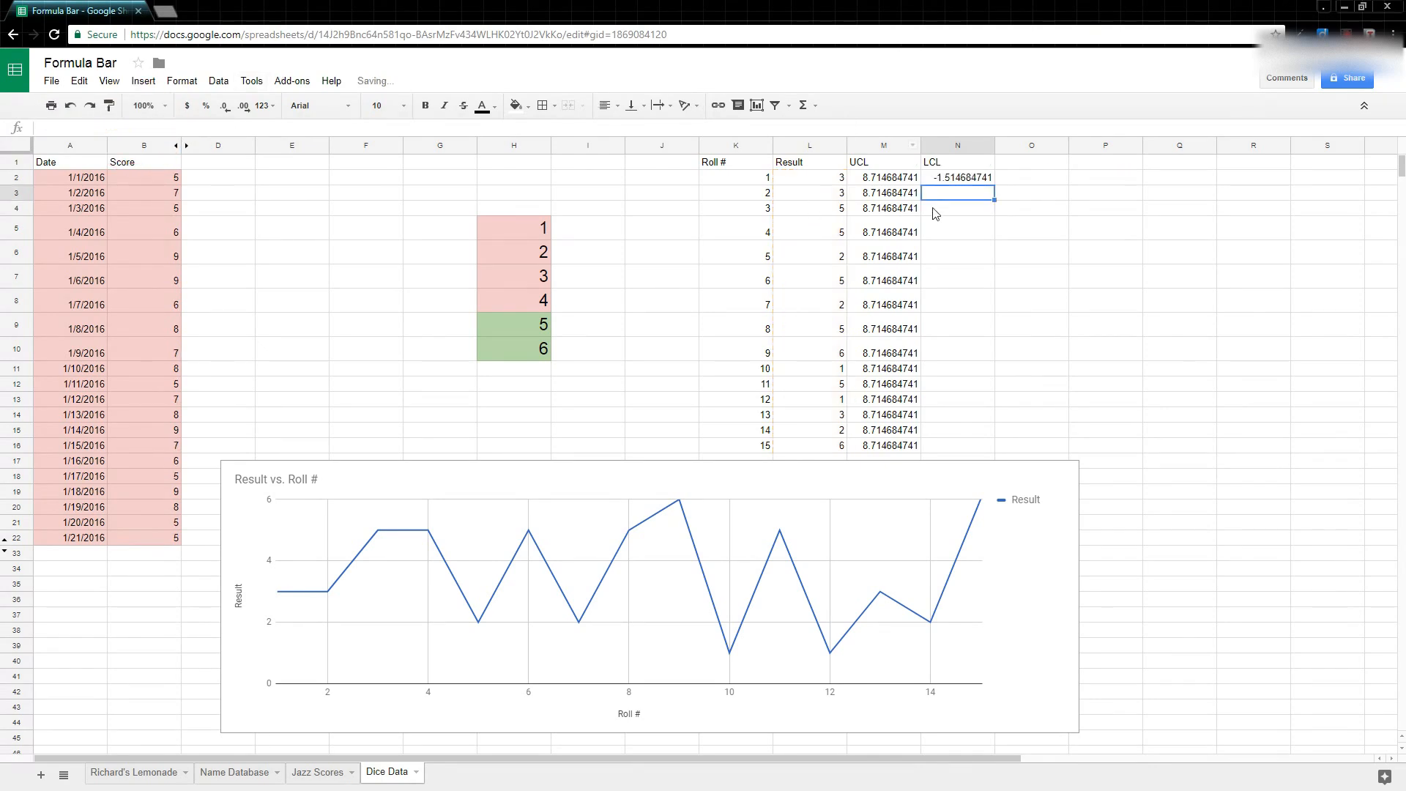
# Step: Fill the LCL formula from N2 down to N16, showing -1.514684741
pyautogui.click(957, 176)
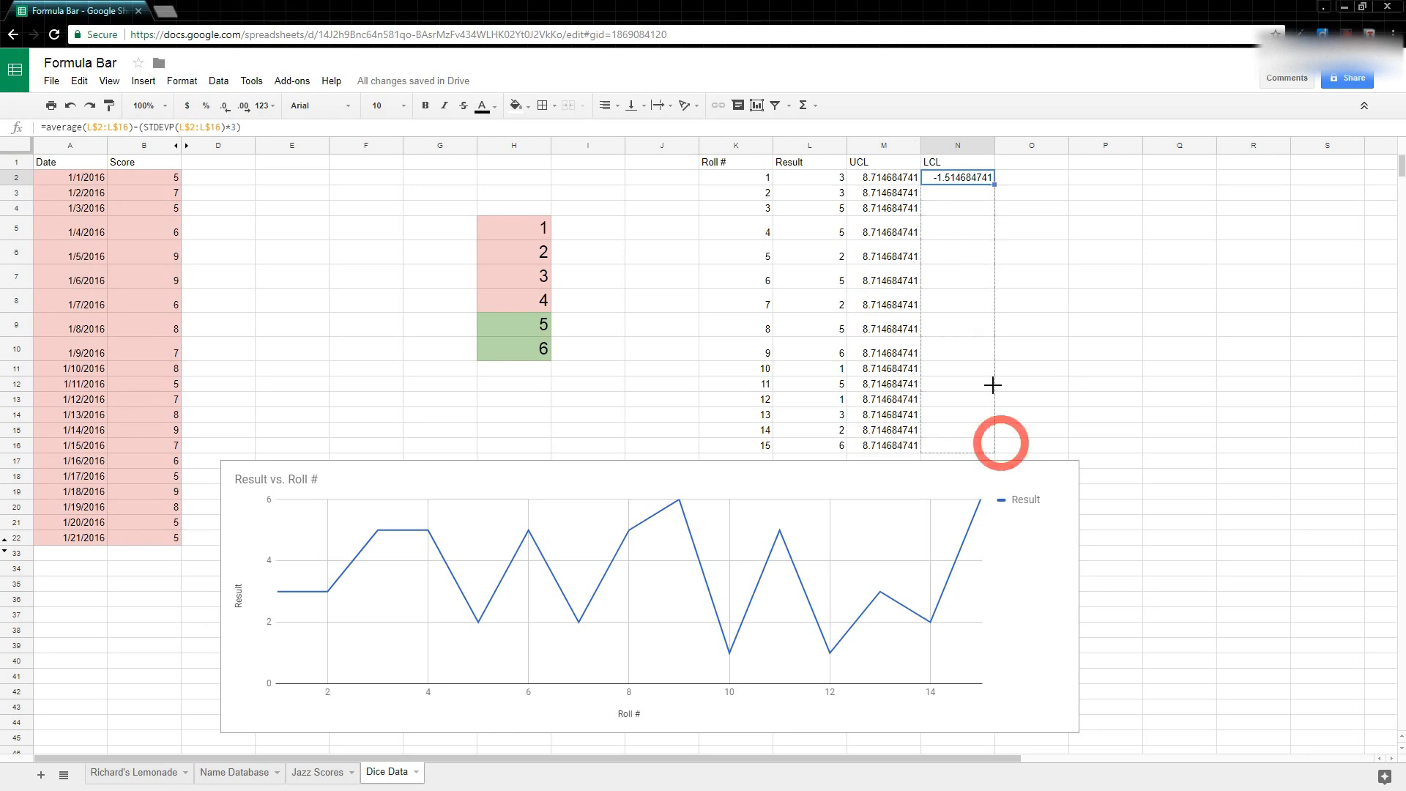
pyautogui.moveTo(957, 177); pyautogui.dragTo(994, 446)
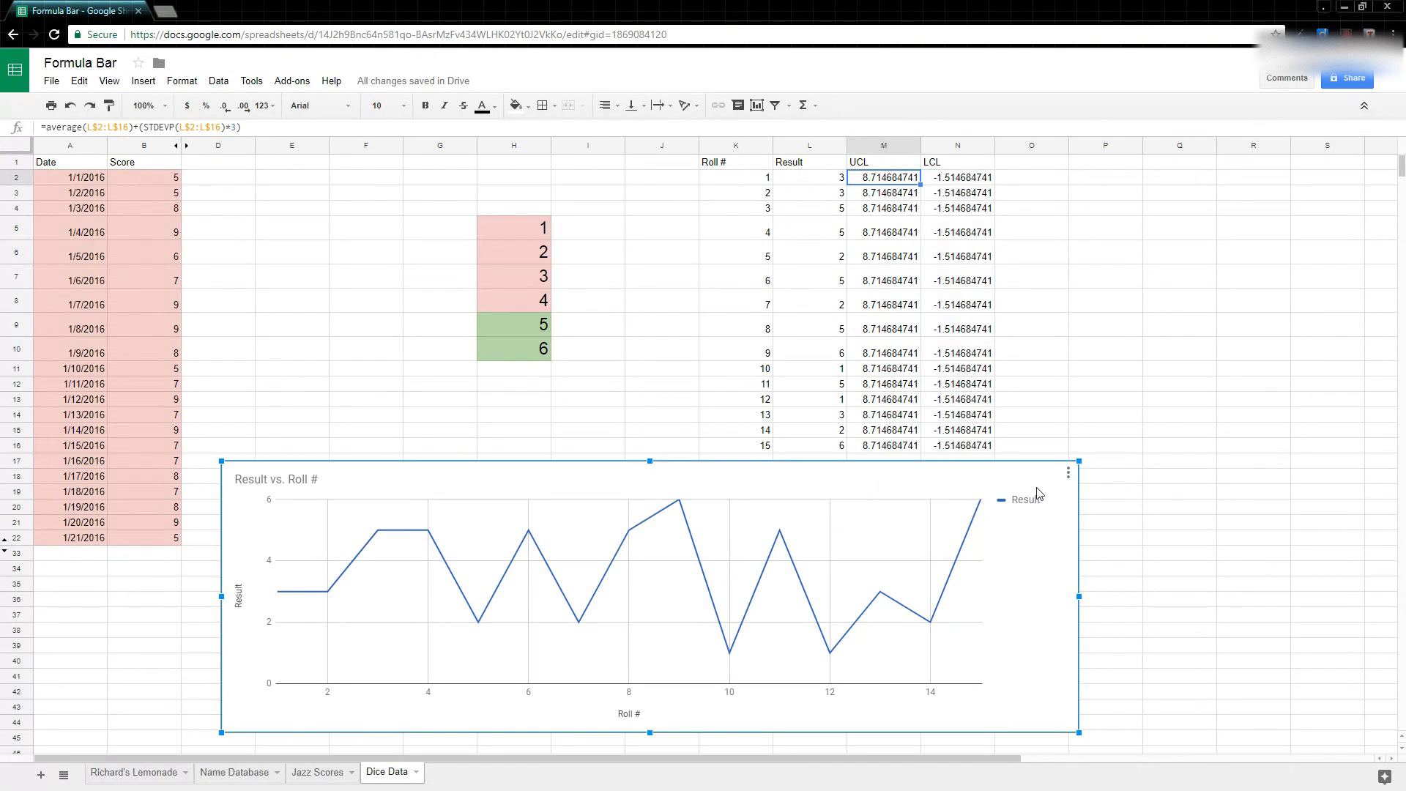
# Step: Add the UCL cells as a new series on the Result vs. Roll # chart
pyautogui.click(1066, 472)
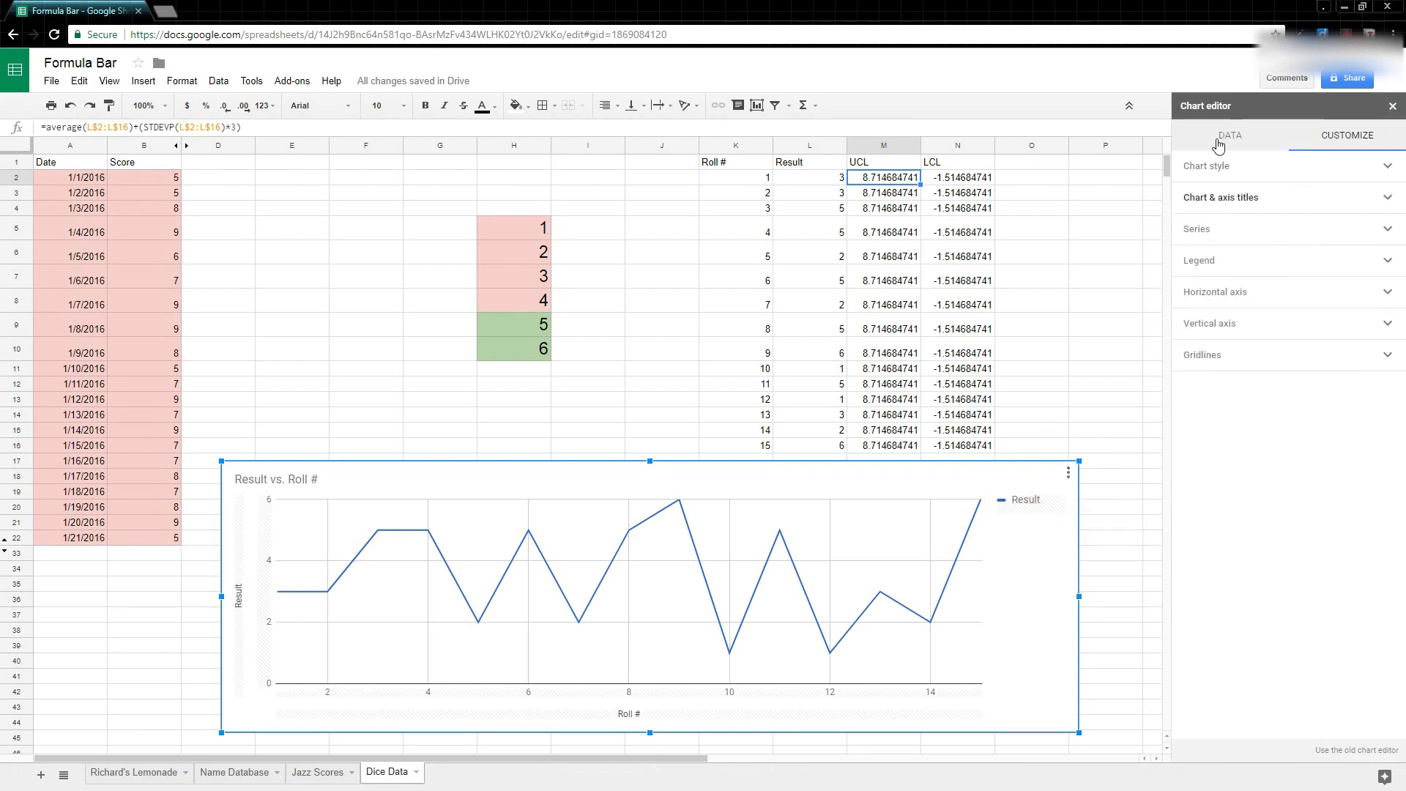
pyautogui.click(1229, 136)
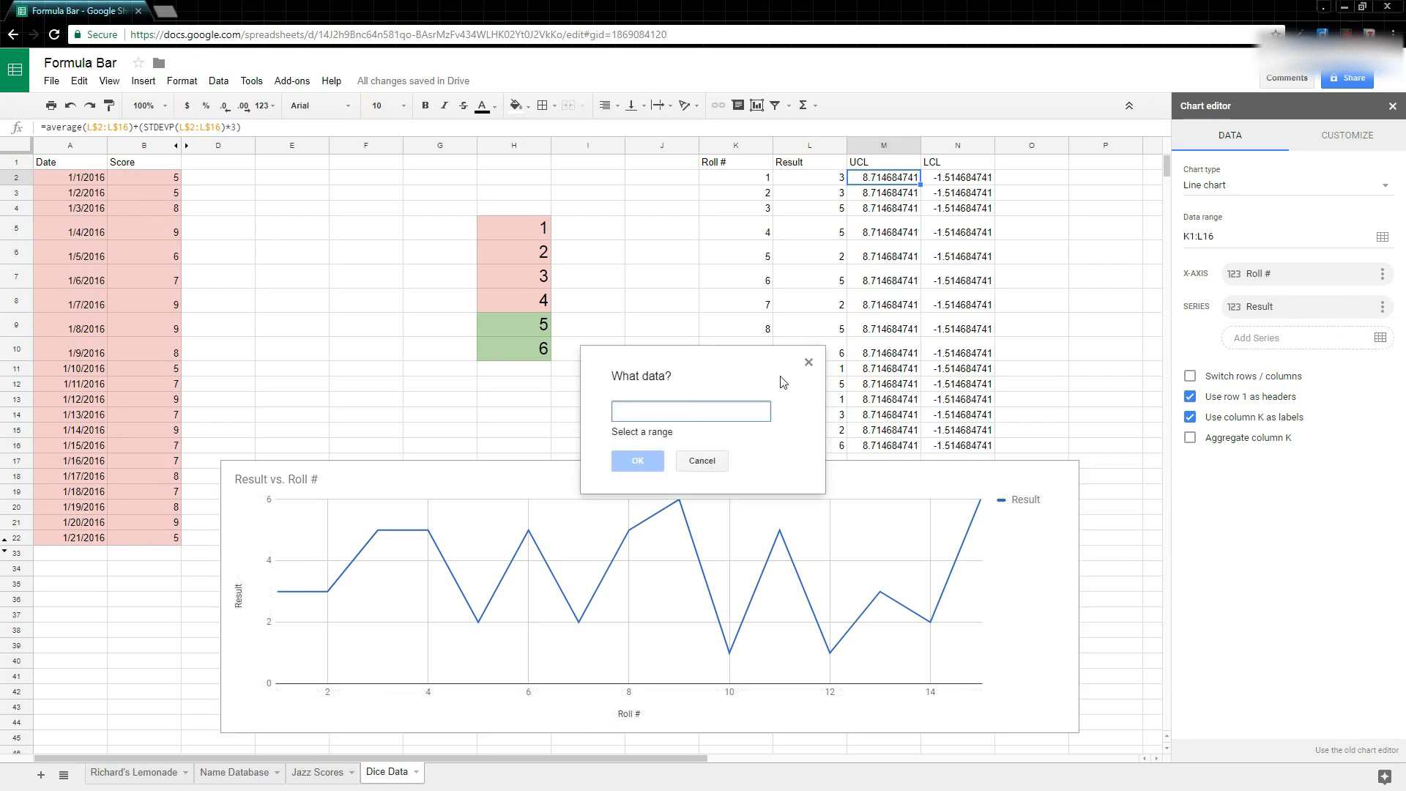
pyautogui.click(883, 177)
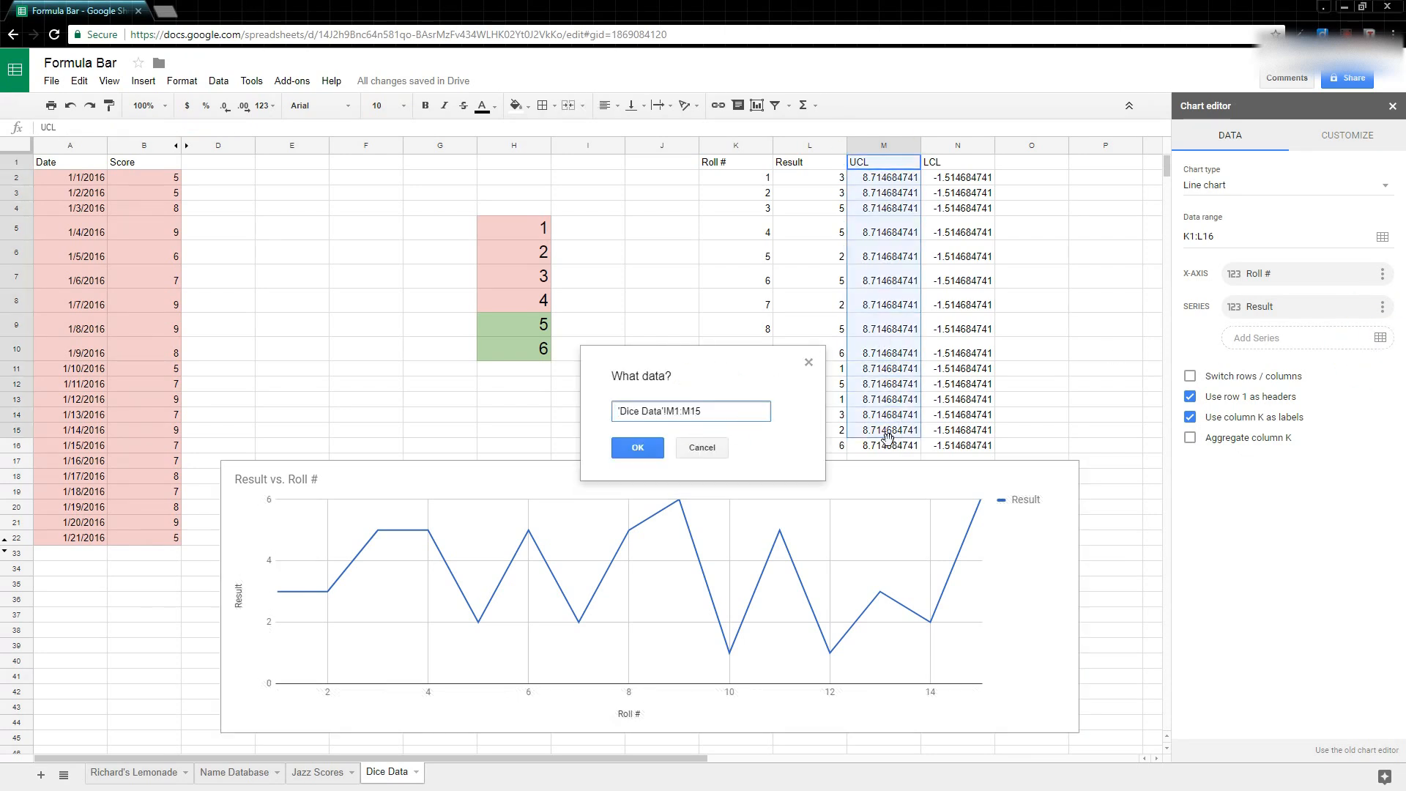
pyautogui.click(637, 447)
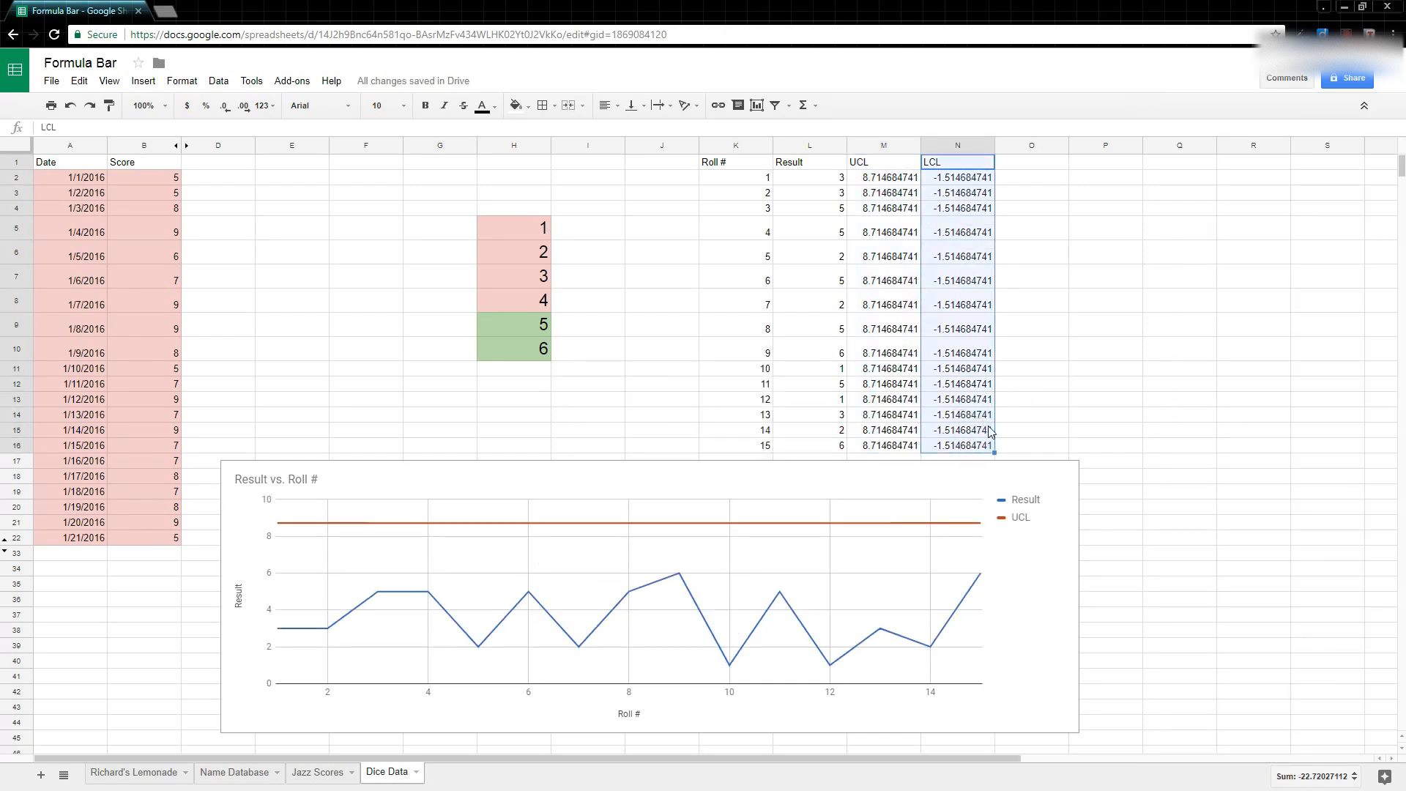
# Step: Add 'Dice Data'!N1:N16 as the LCL series on the chart
pyautogui.click(628, 591)
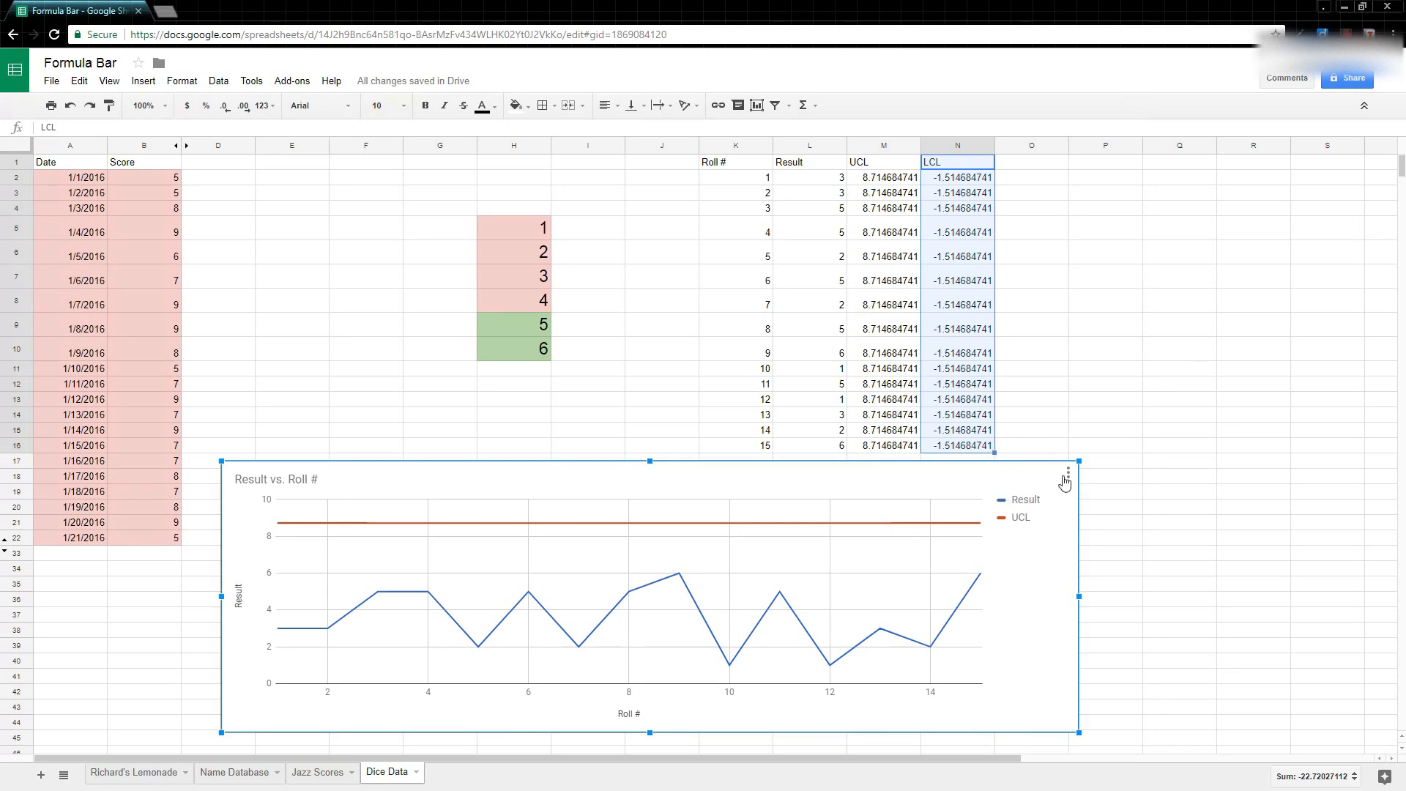
pyautogui.click(1066, 472)
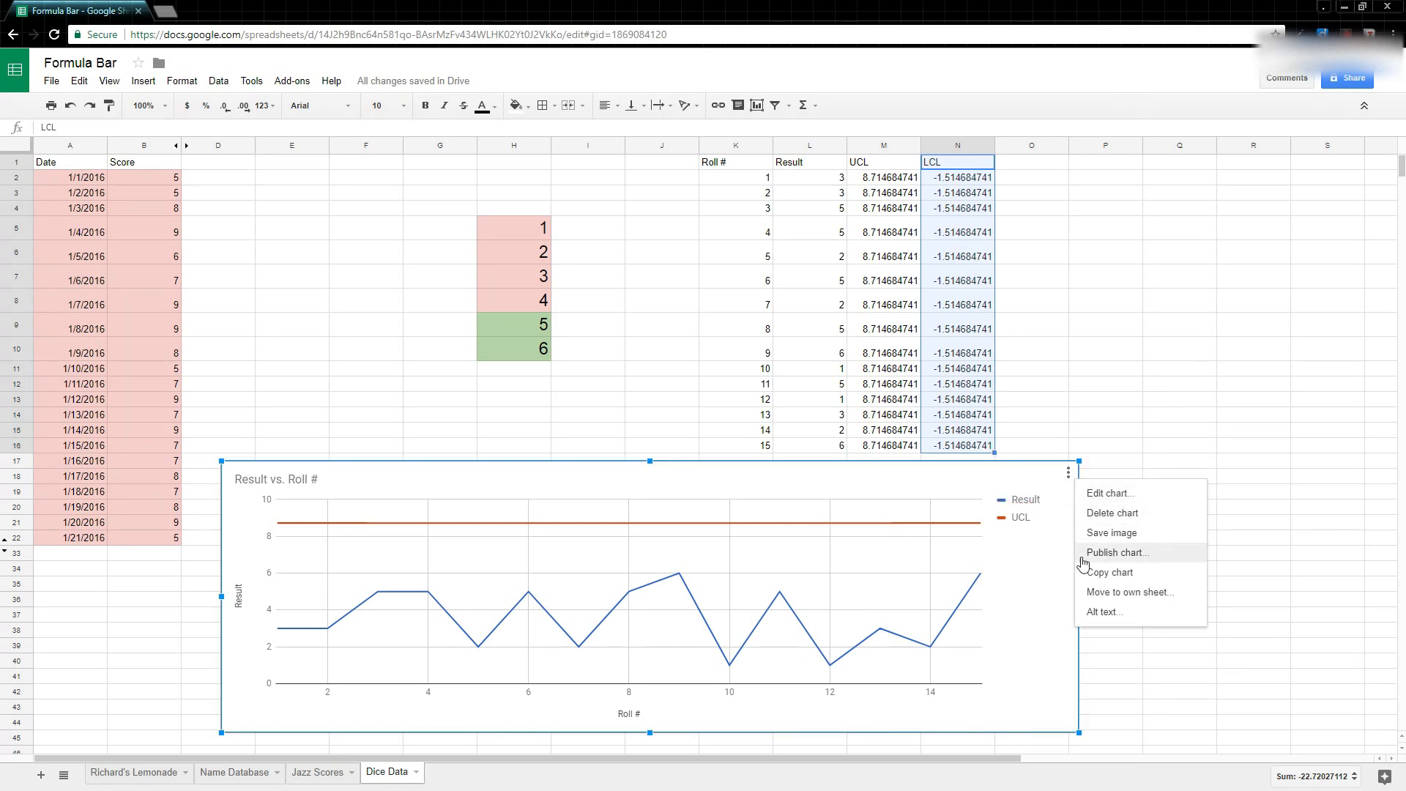
pyautogui.click(1109, 492)
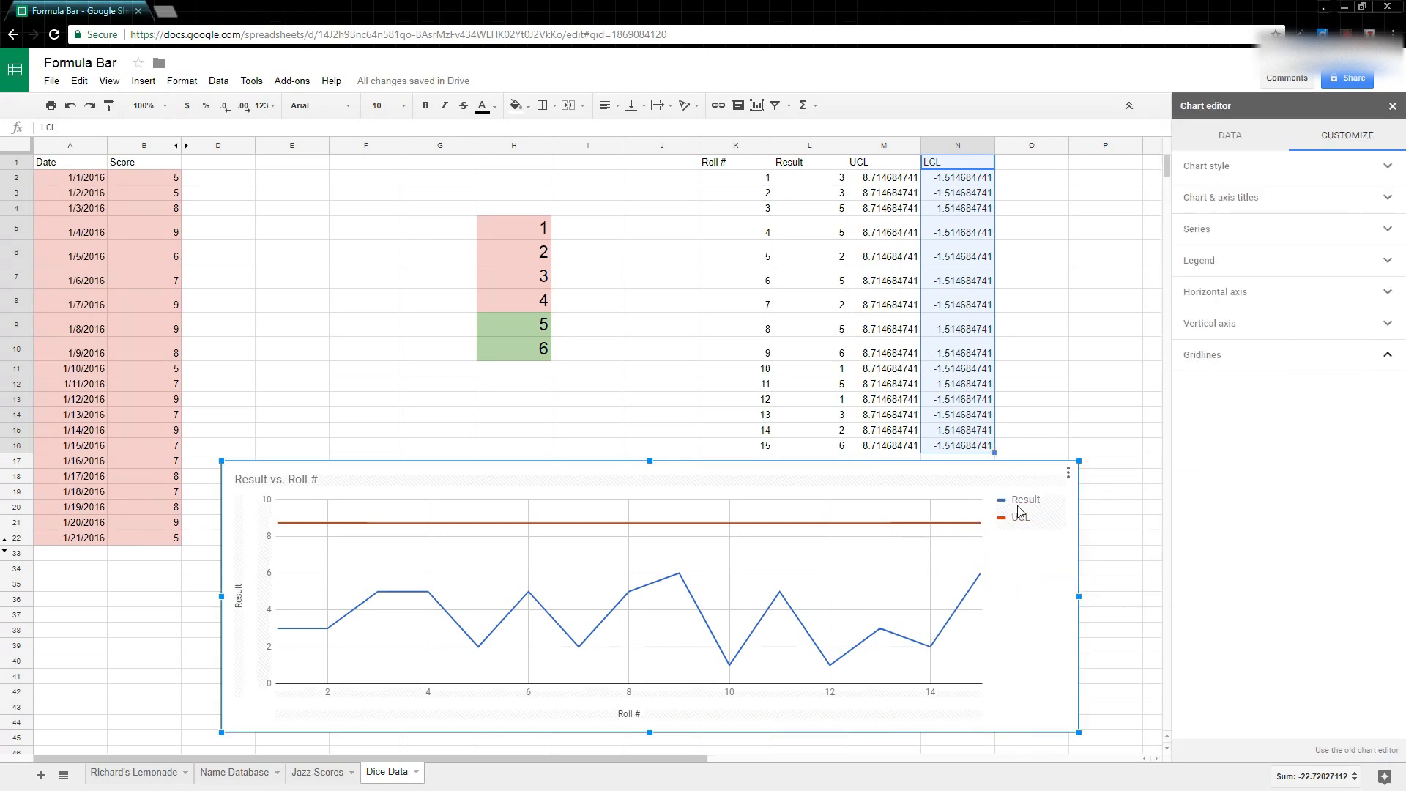
pyautogui.click(1230, 135)
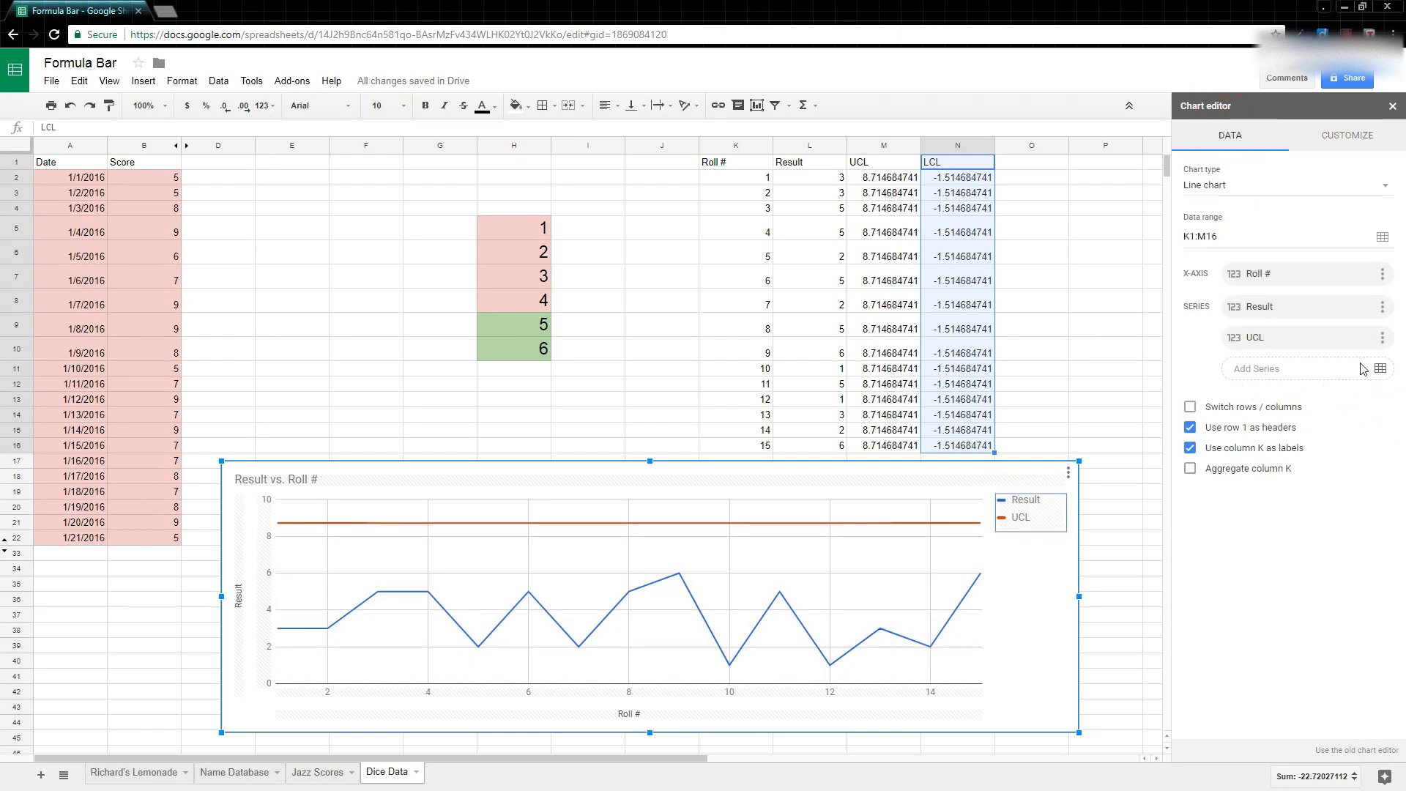
pyautogui.click(1379, 236)
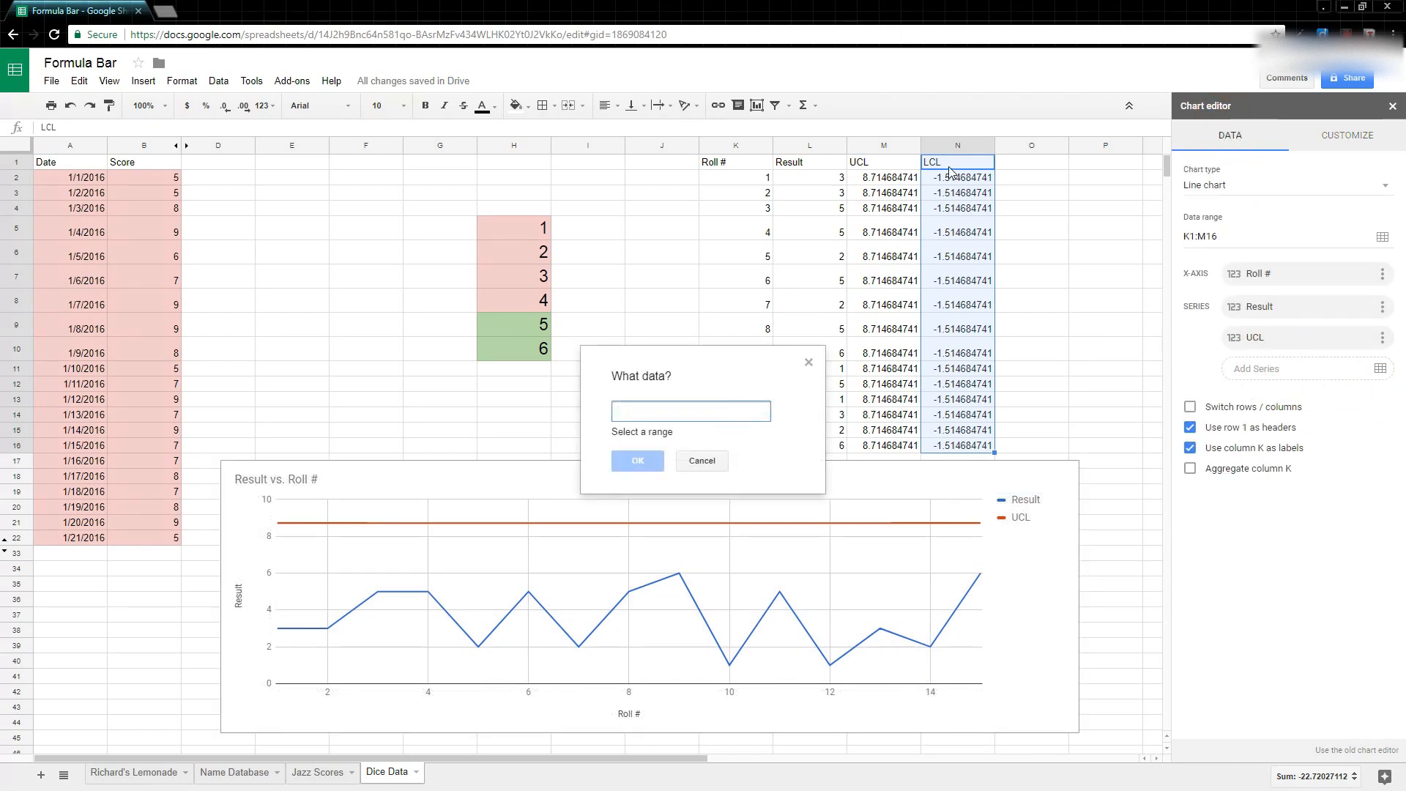
pyautogui.write("'Dice Data'!N1:N16")
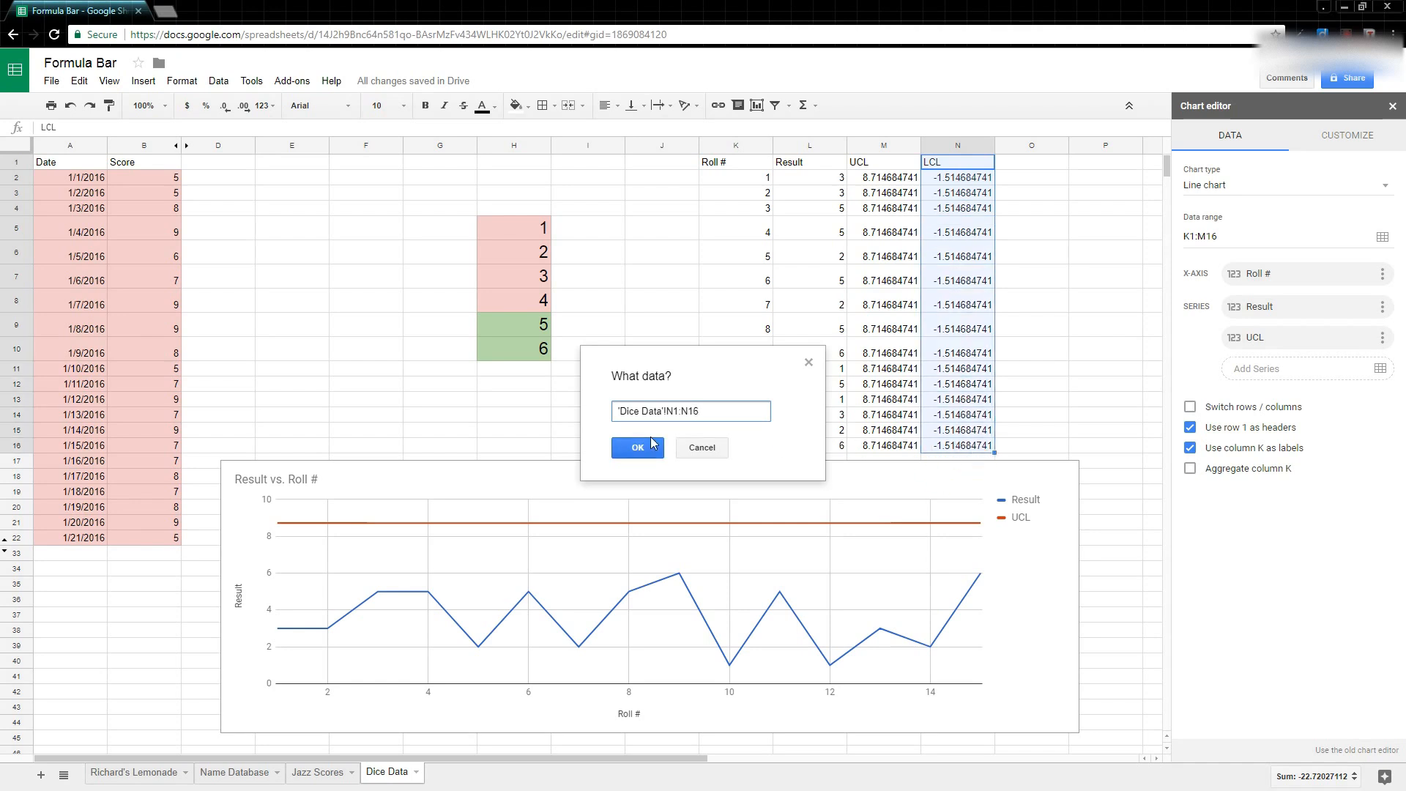
pyautogui.click(635, 447)
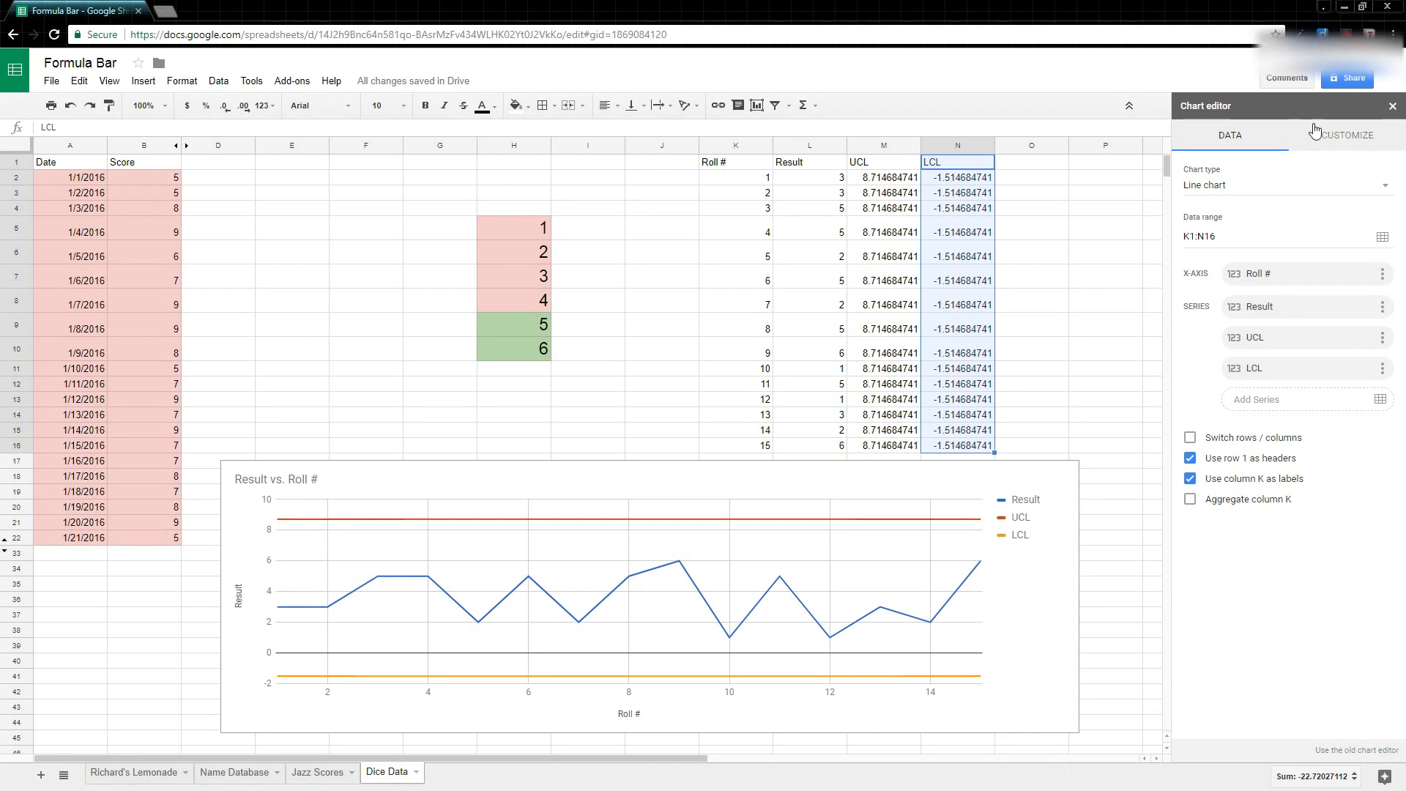
pyautogui.click(1030, 349)
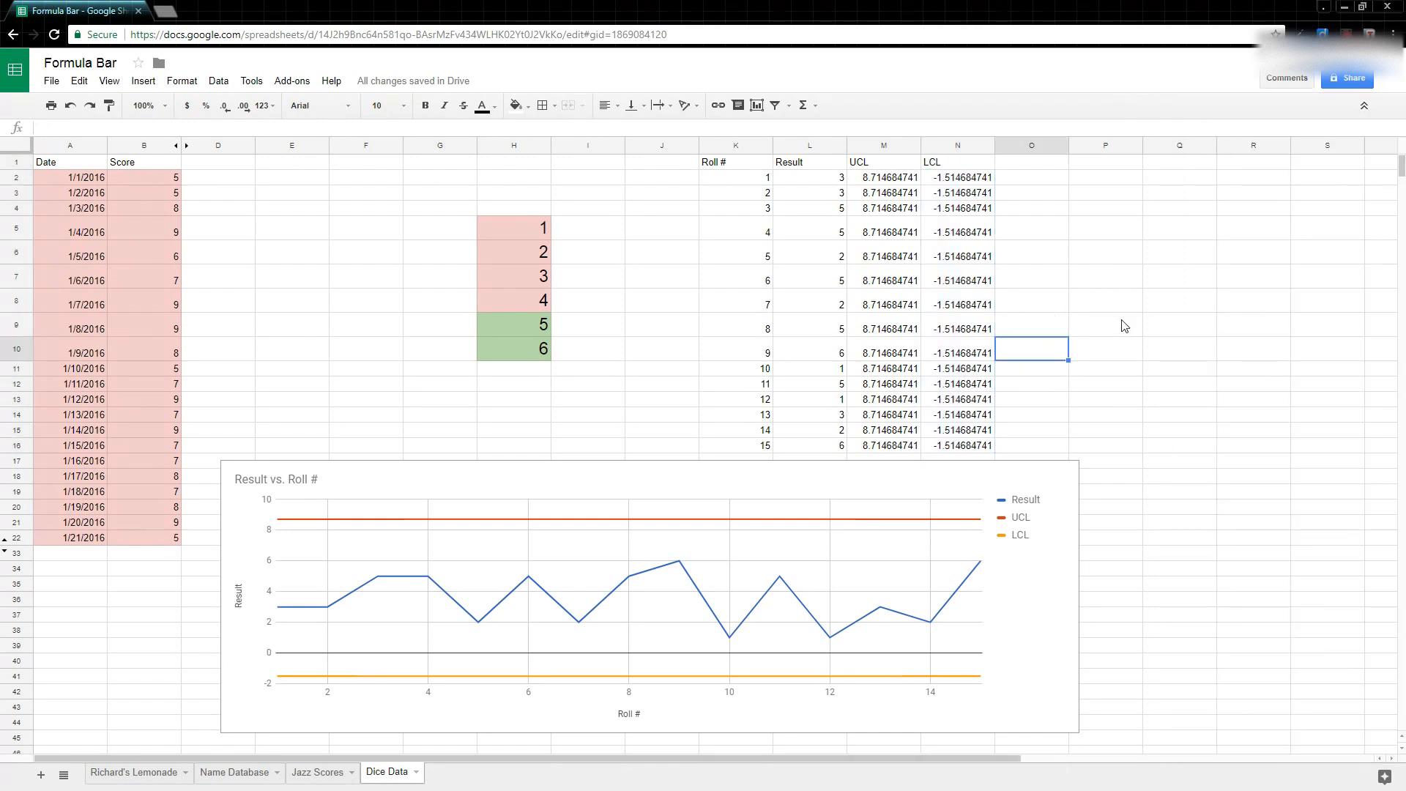
pyautogui.moveTo(1151, 347)
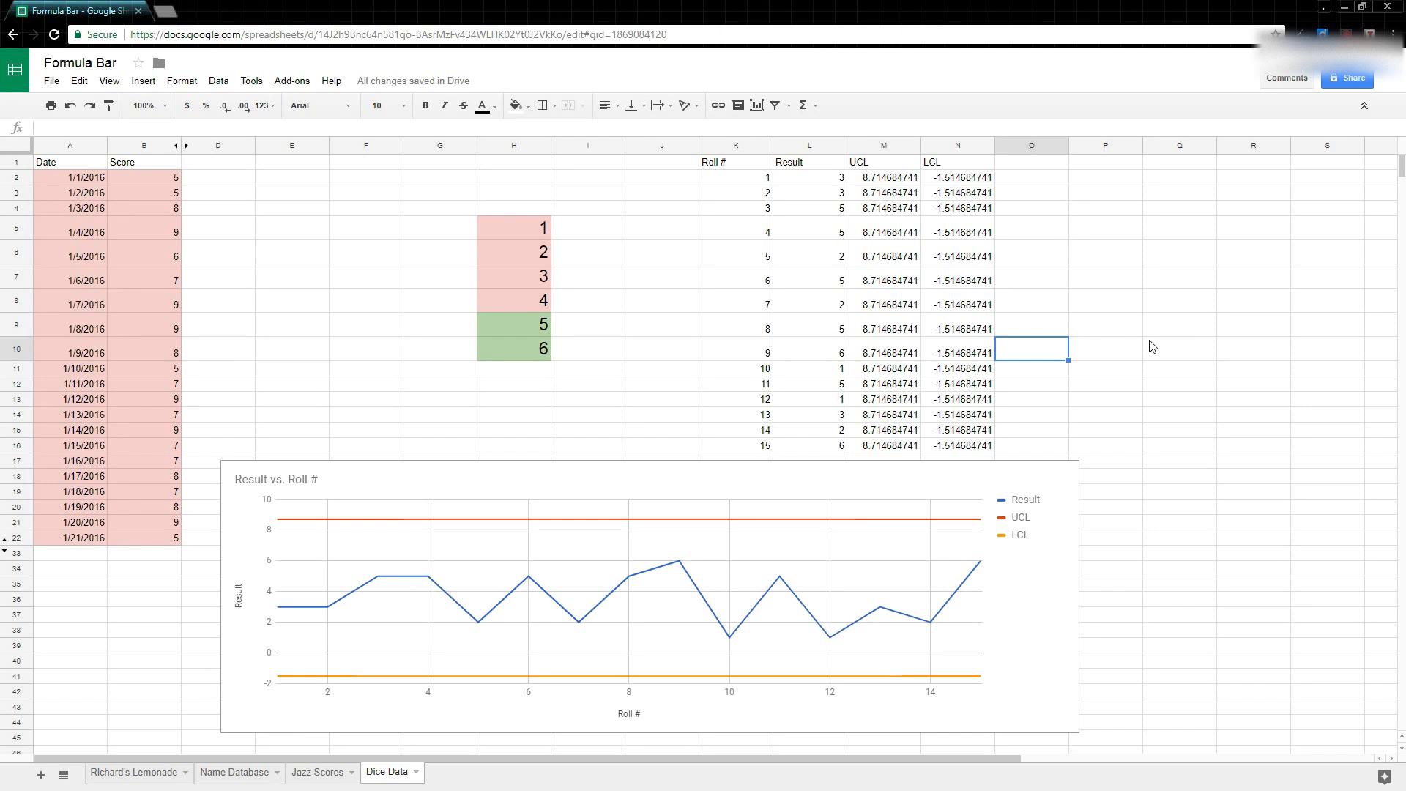
pyautogui.moveTo(1049, 575)
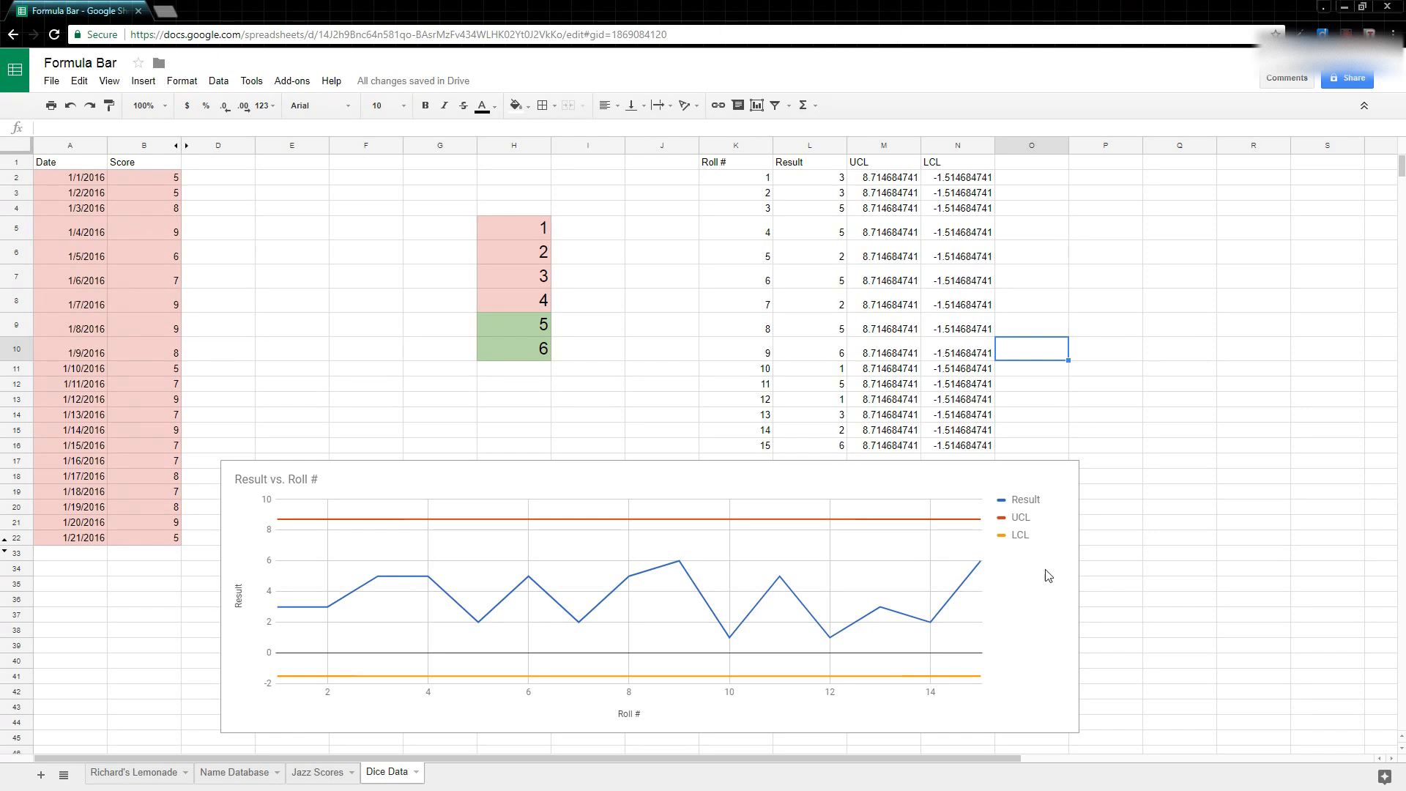
pyautogui.moveTo(1031, 196)
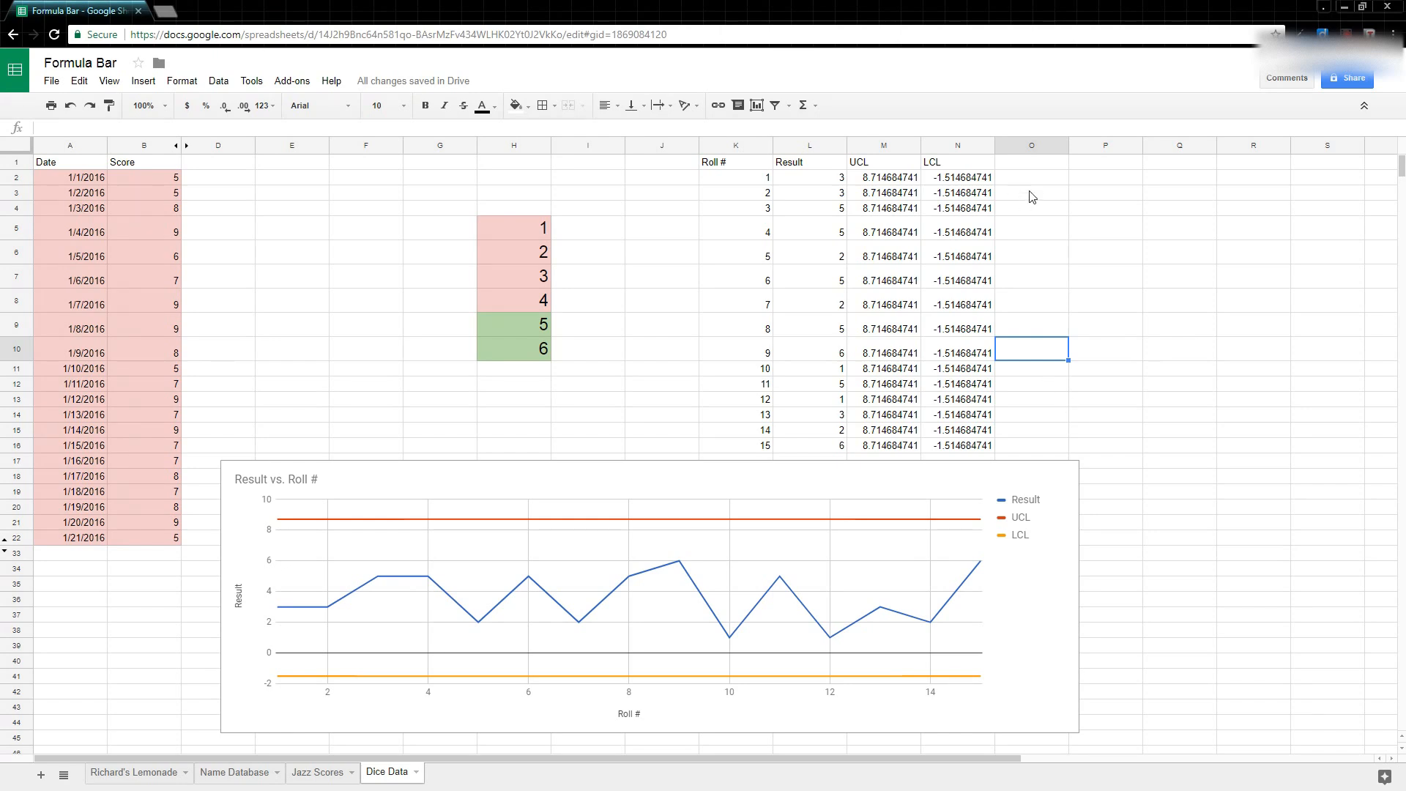
pyautogui.moveTo(1084, 279)
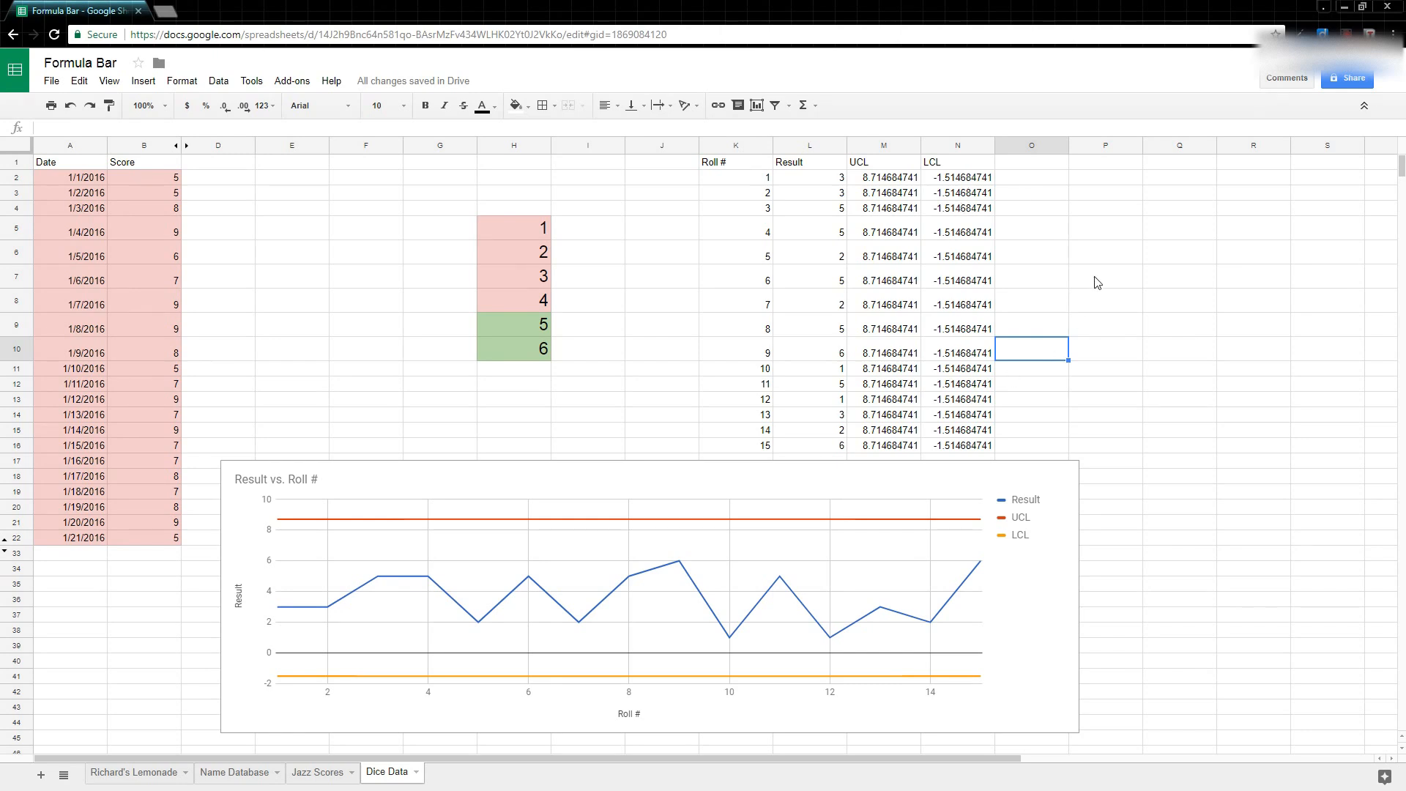
pyautogui.moveTo(1091, 307)
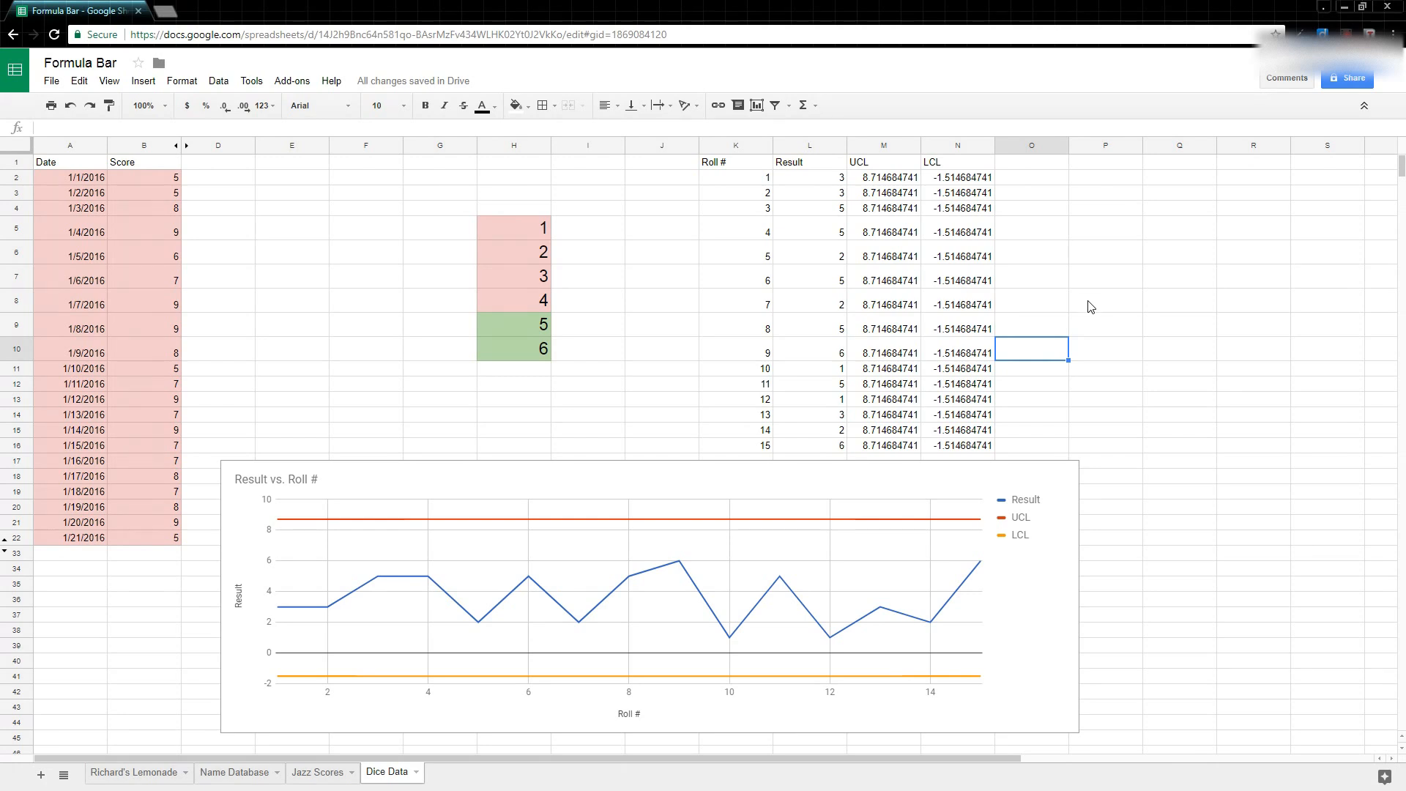
pyautogui.moveTo(1063, 554)
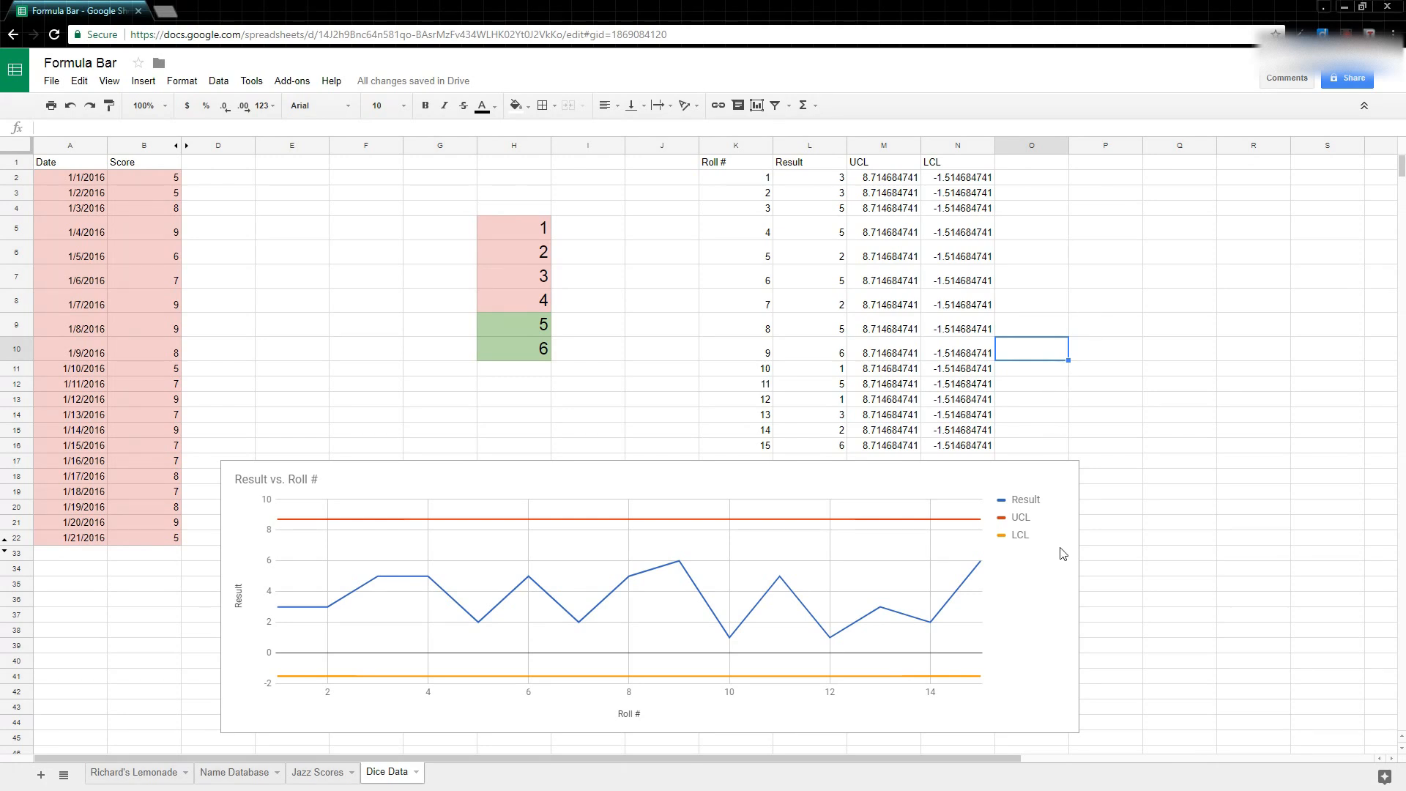
pyautogui.moveTo(983, 568)
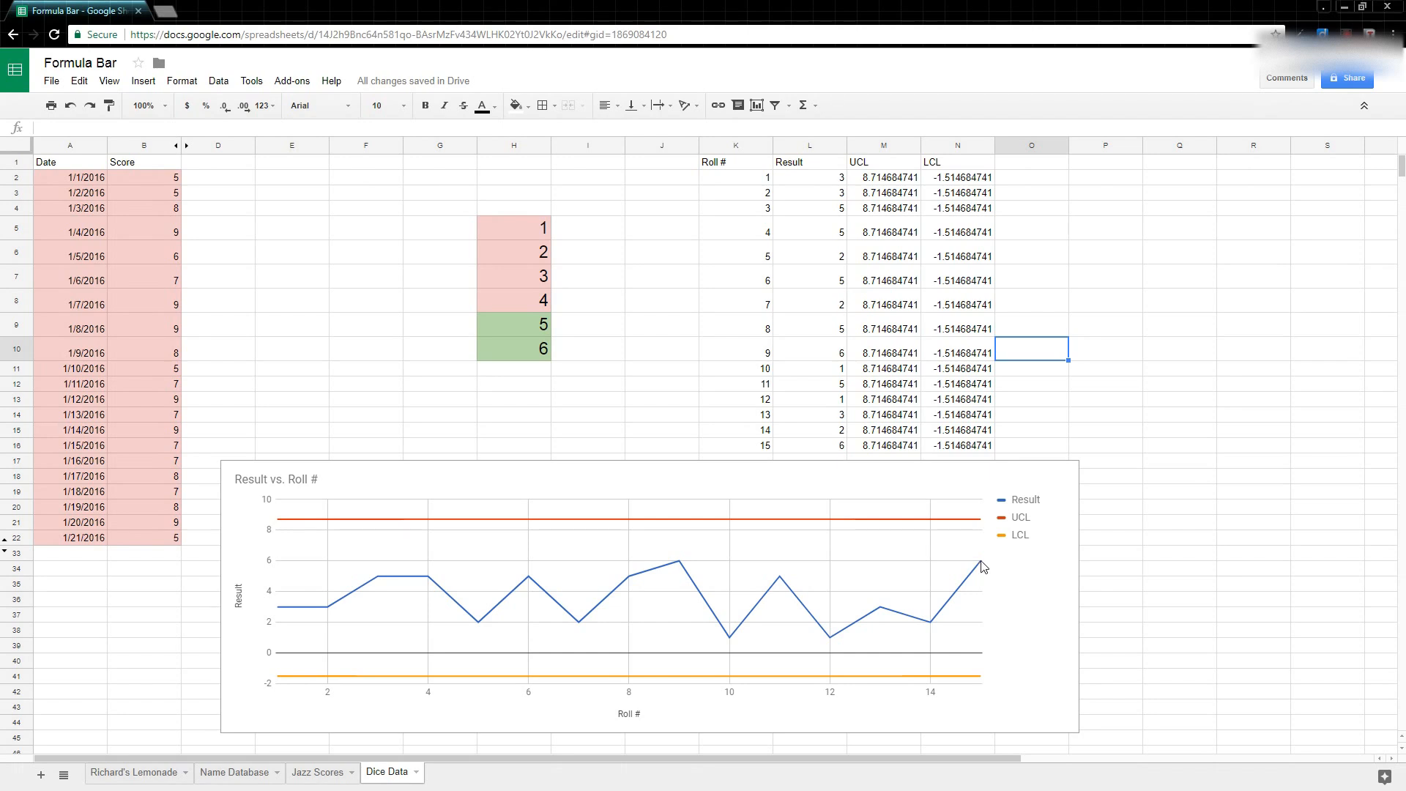
pyautogui.moveTo(1087, 324)
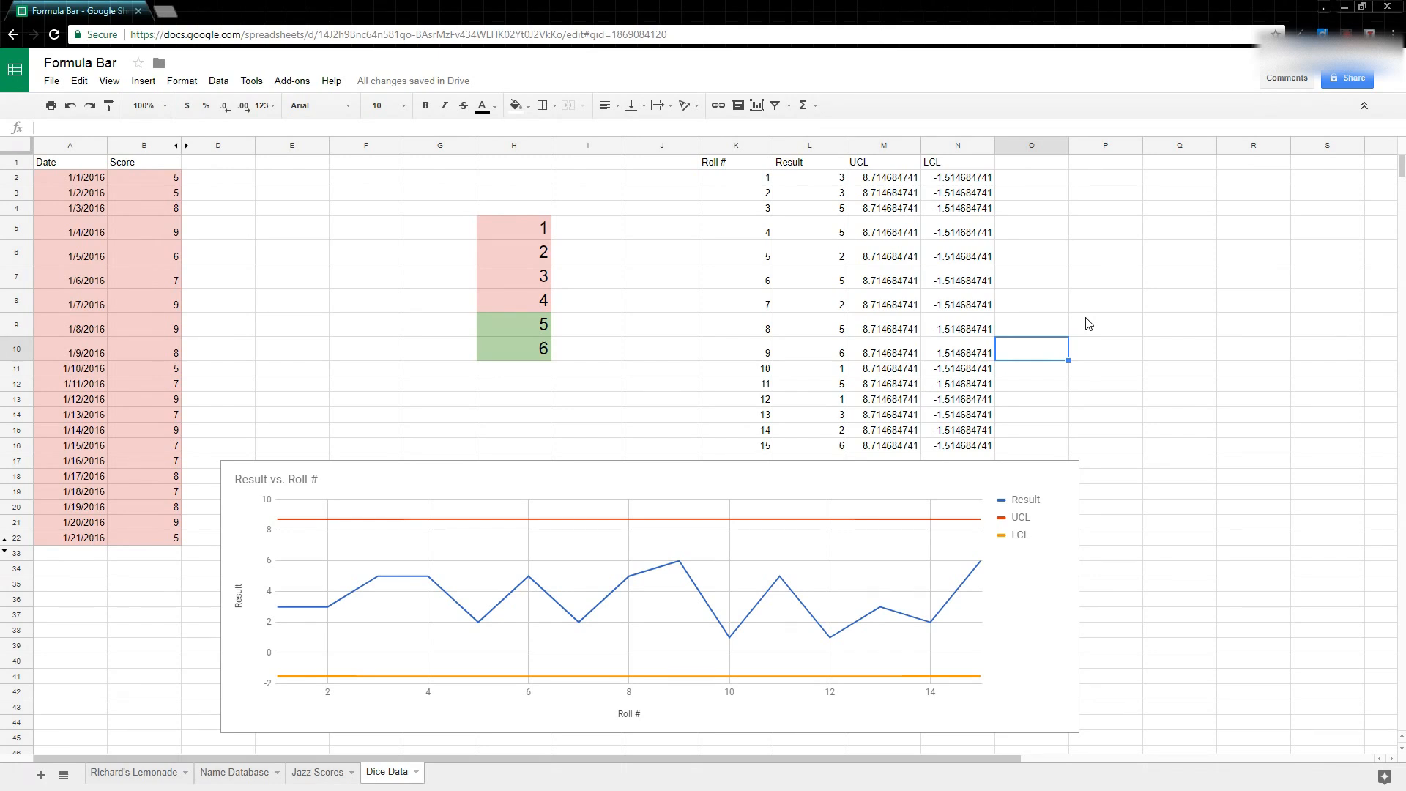
pyautogui.moveTo(1032, 496)
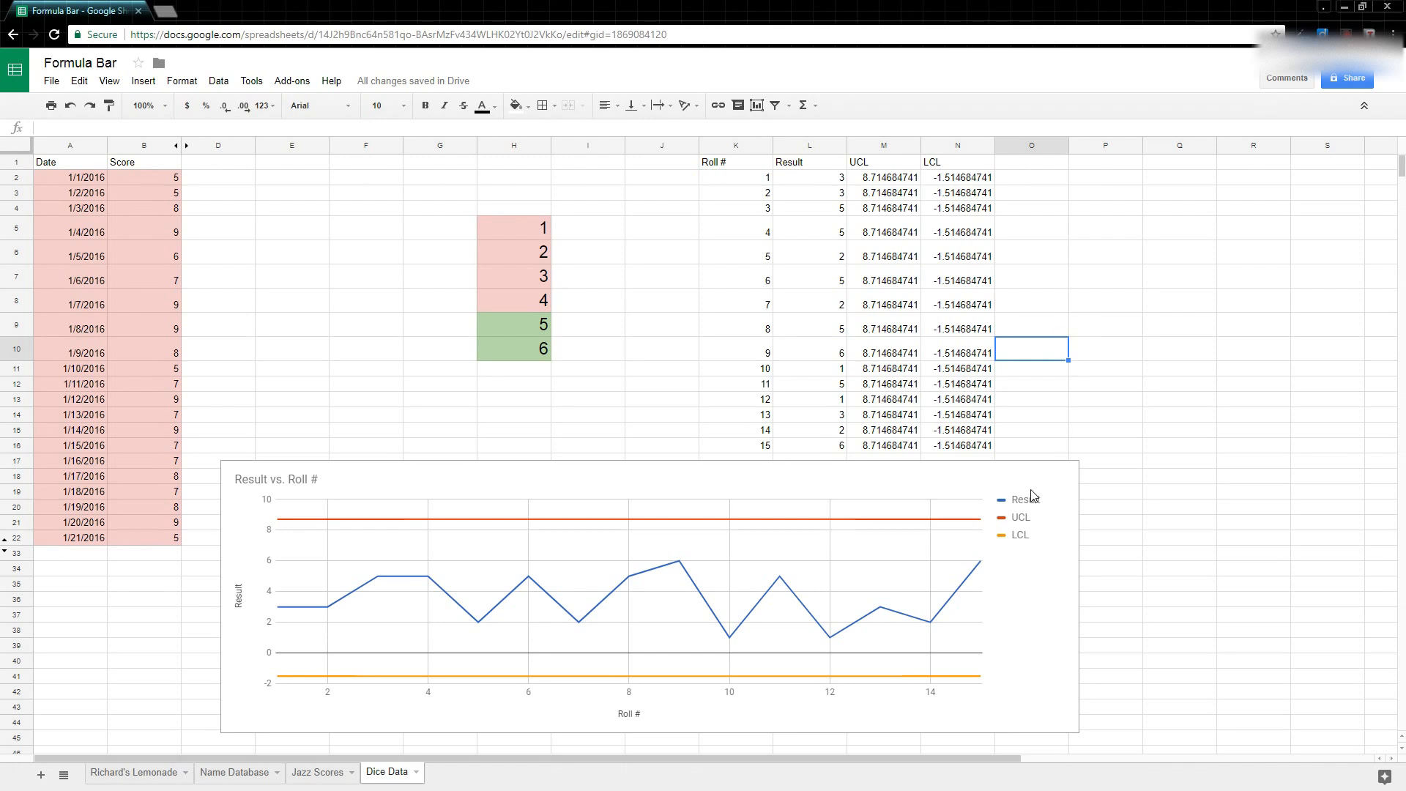
pyautogui.moveTo(1006, 358)
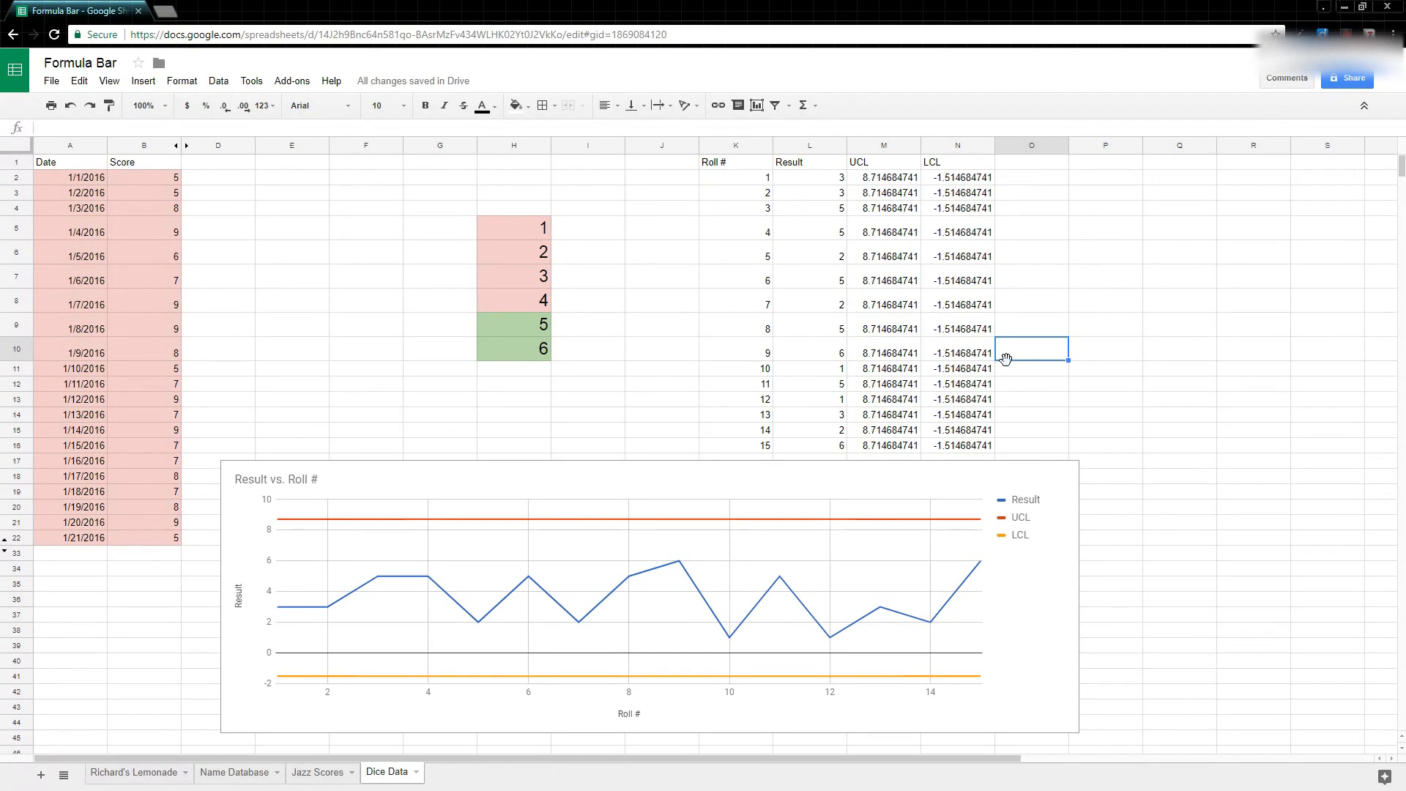